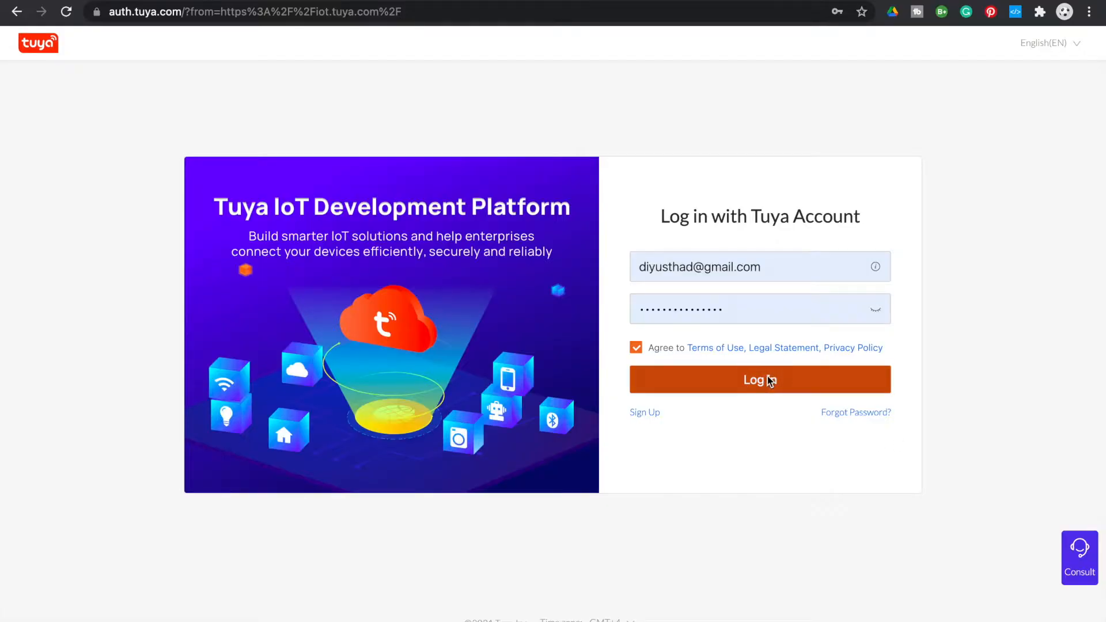
# - Log into the Tuya account and bring up the empty Smart Products development list
pyautogui.click(760, 379)
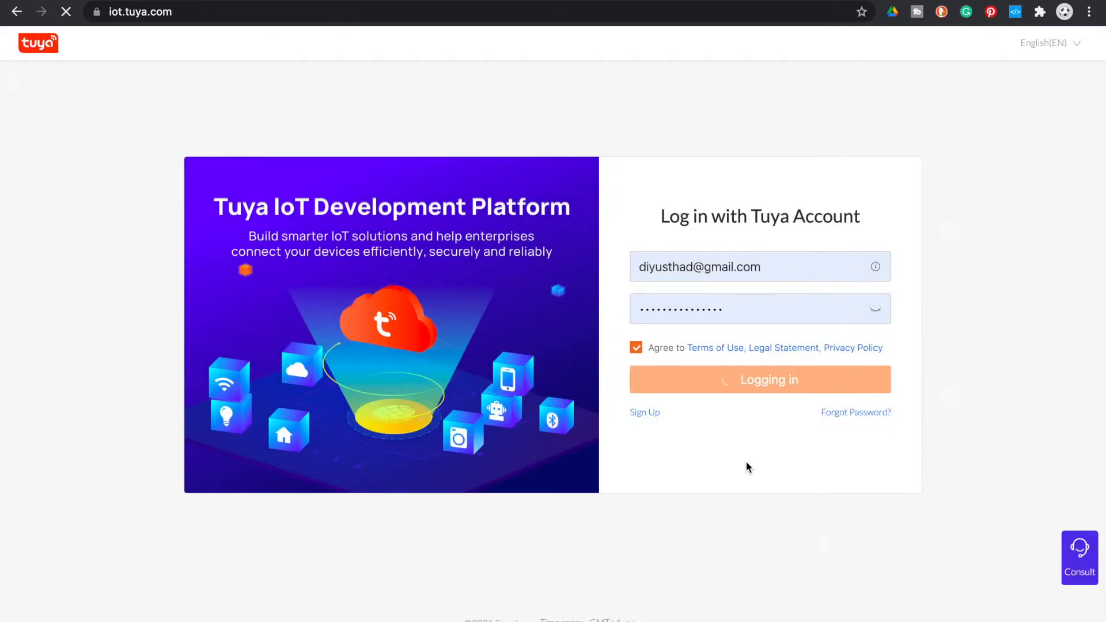
pyautogui.click(760, 379)
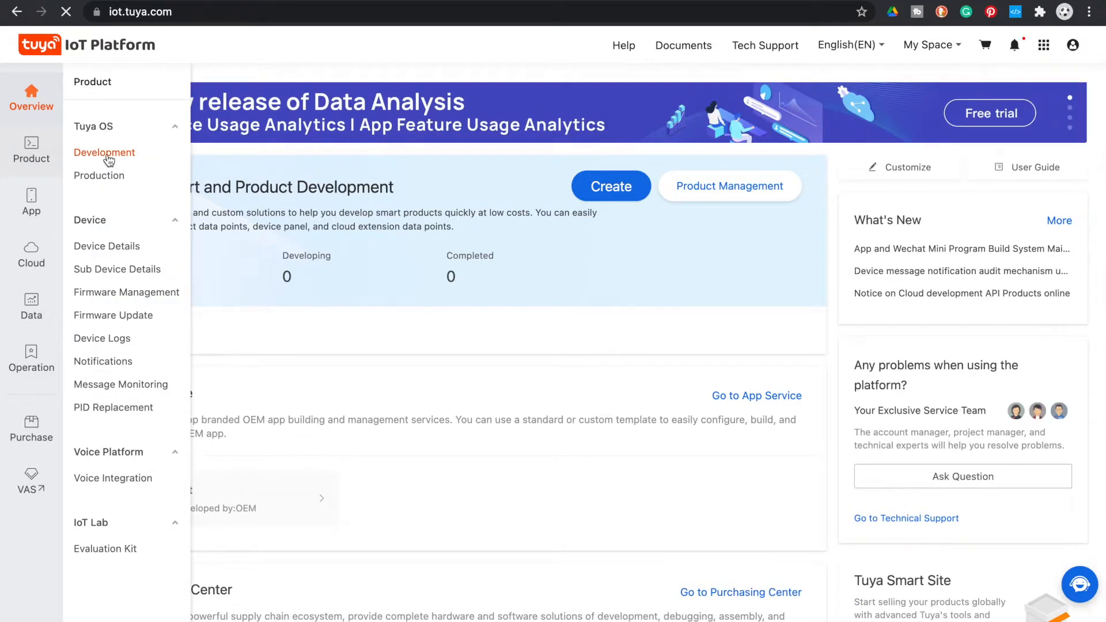
pyautogui.click(105, 152)
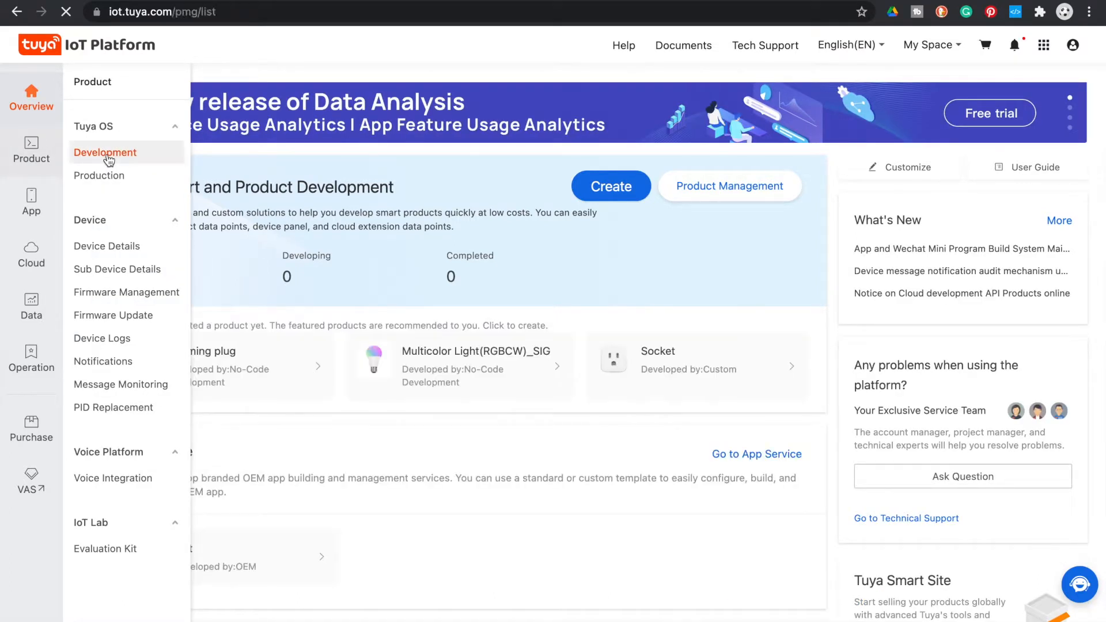
pyautogui.click(105, 152)
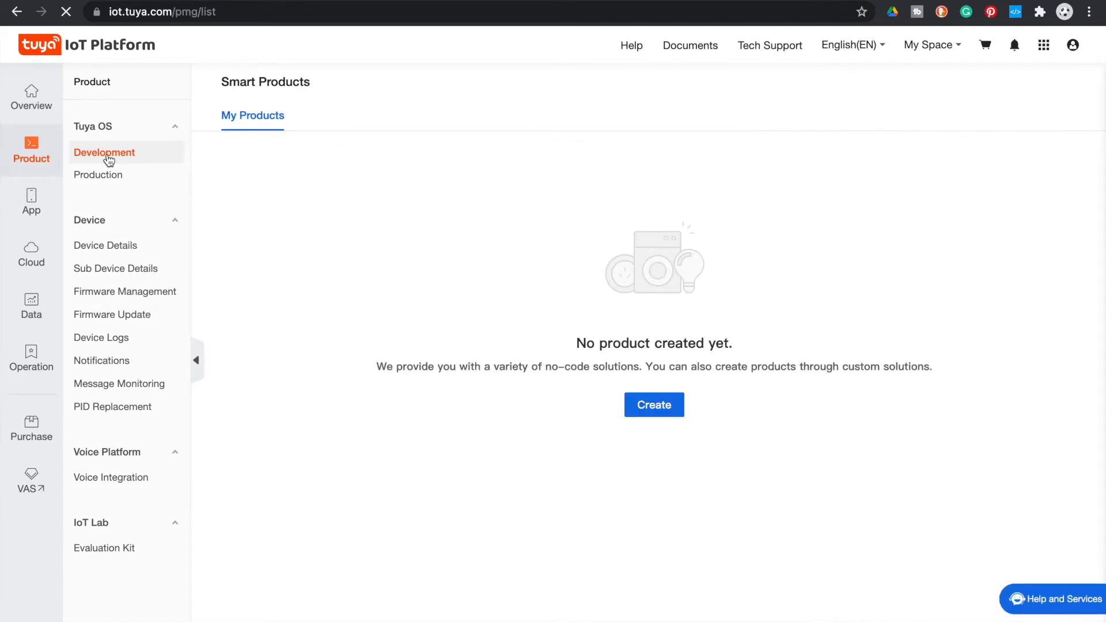
# - Create a custom-solution Lighting > Light Source product named Arduino_led with Wi-Fi protocol
pyautogui.click(653, 404)
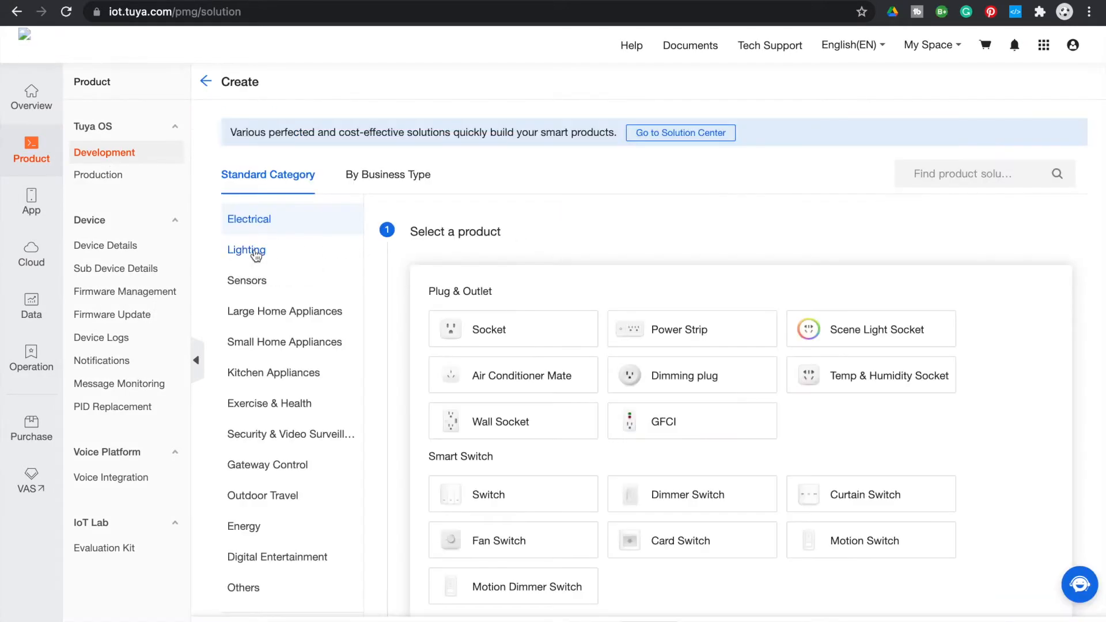
pyautogui.click(246, 250)
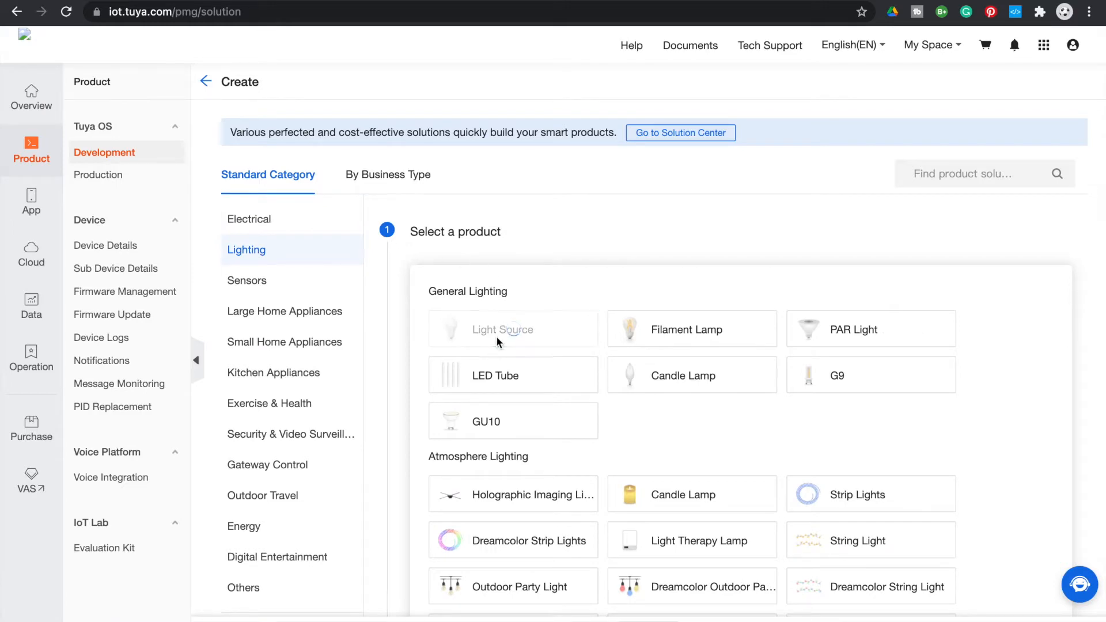
pyautogui.click(503, 330)
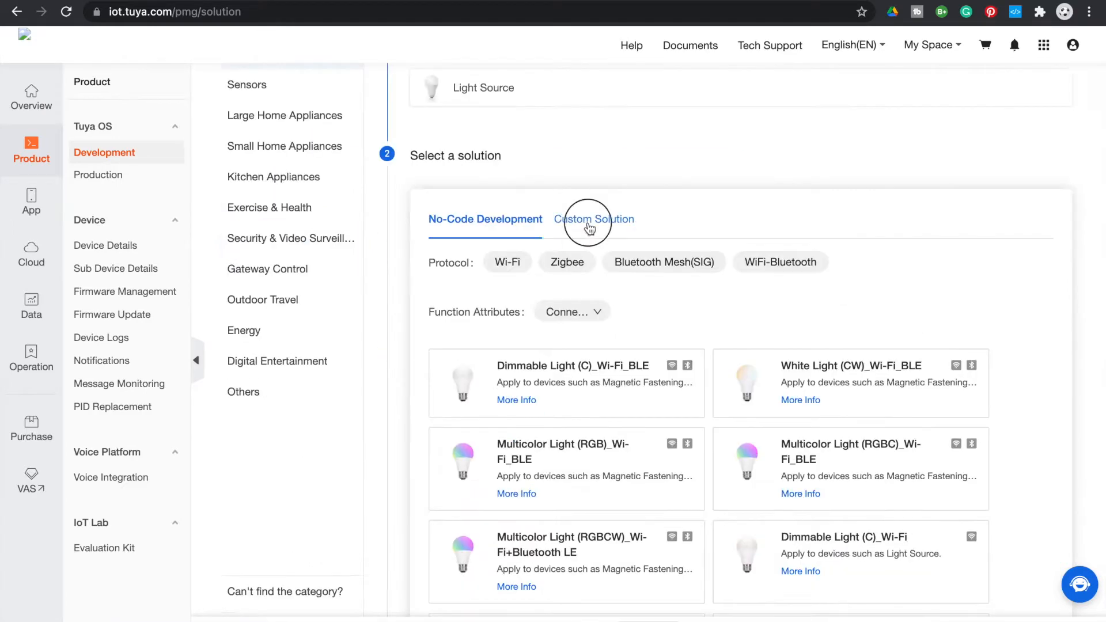
pyautogui.click(595, 219)
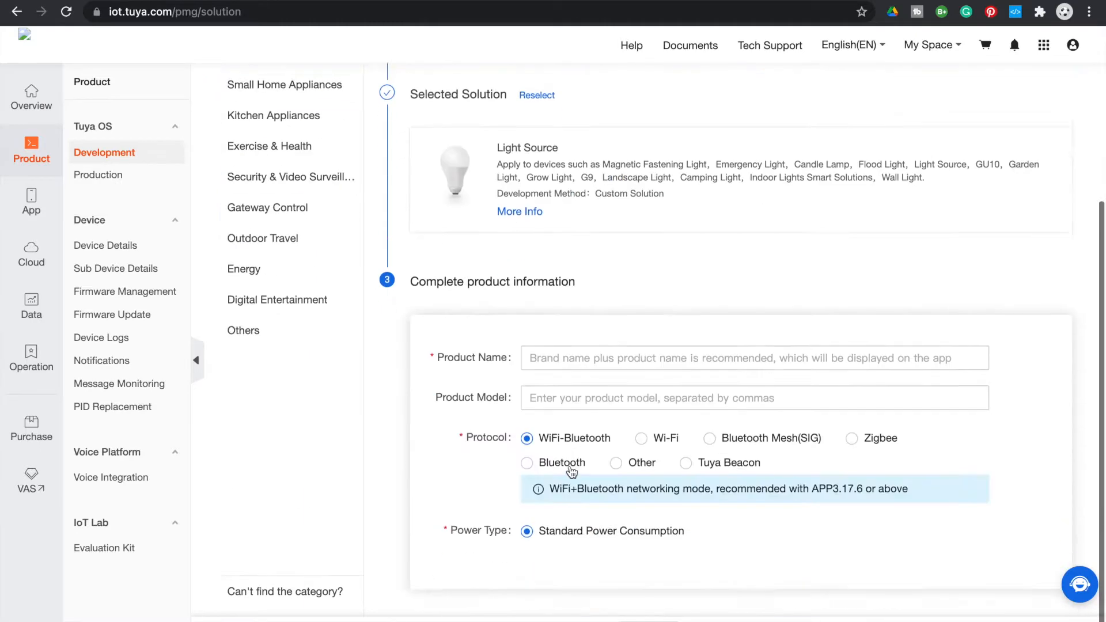
pyautogui.write('Arduino_led')
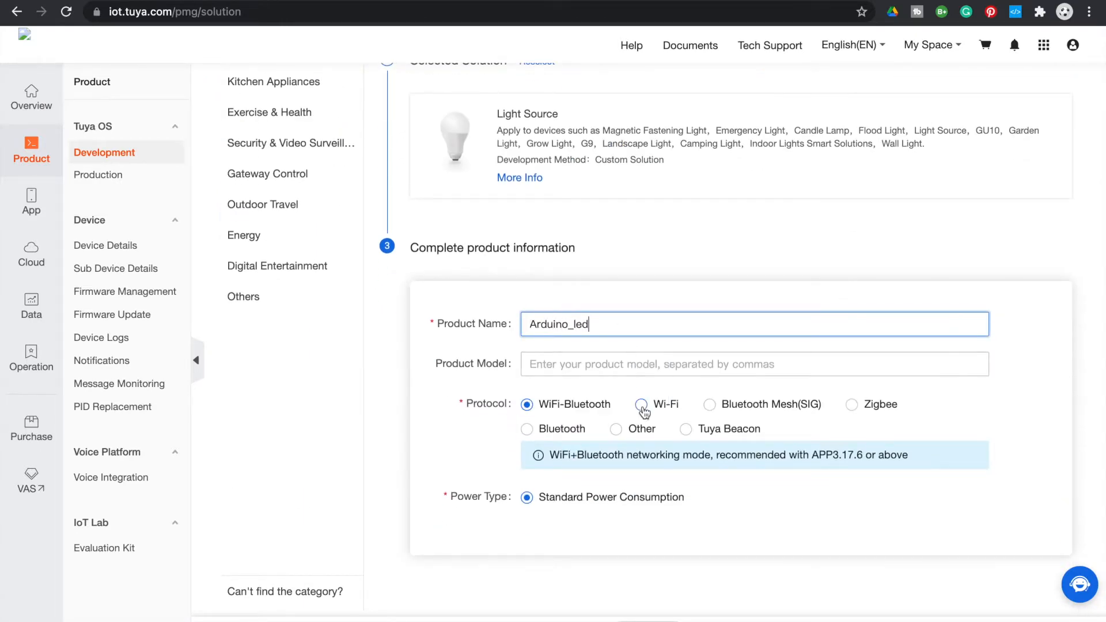
pyautogui.click(641, 404)
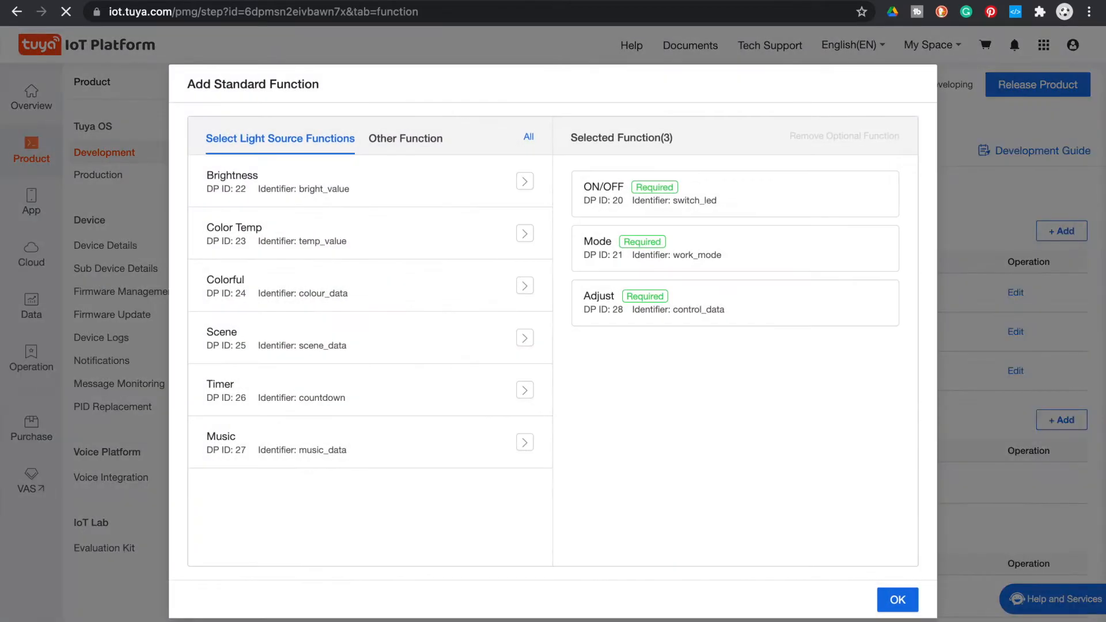
pyautogui.moveTo(720, 493)
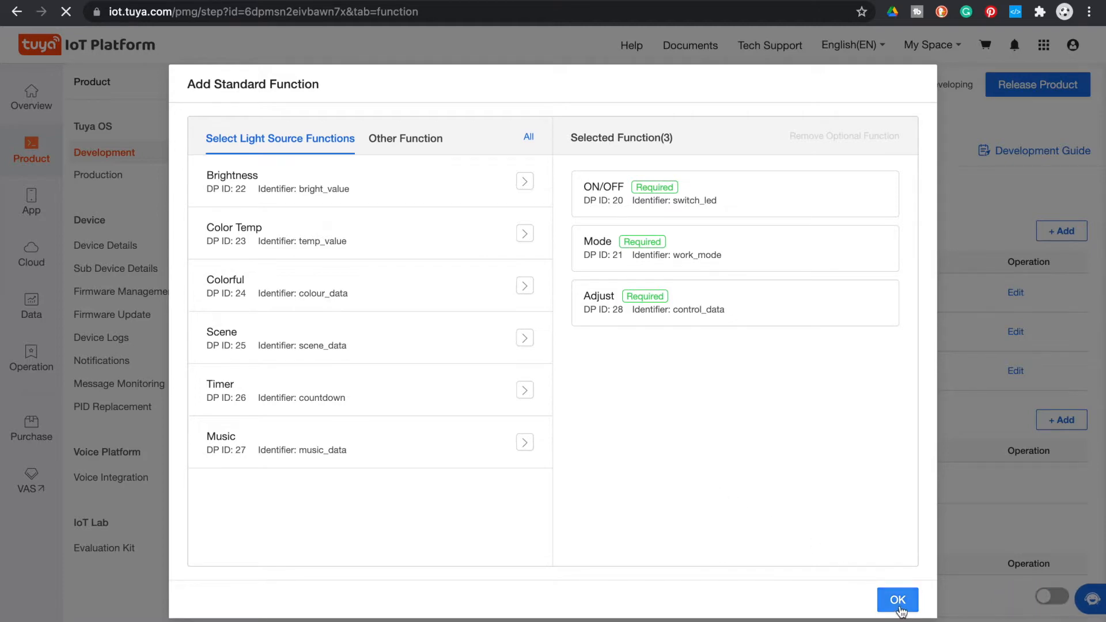
# - Confirm the standard functions ON/OFF, Mode and Adjust for Arduino_led
pyautogui.click(898, 600)
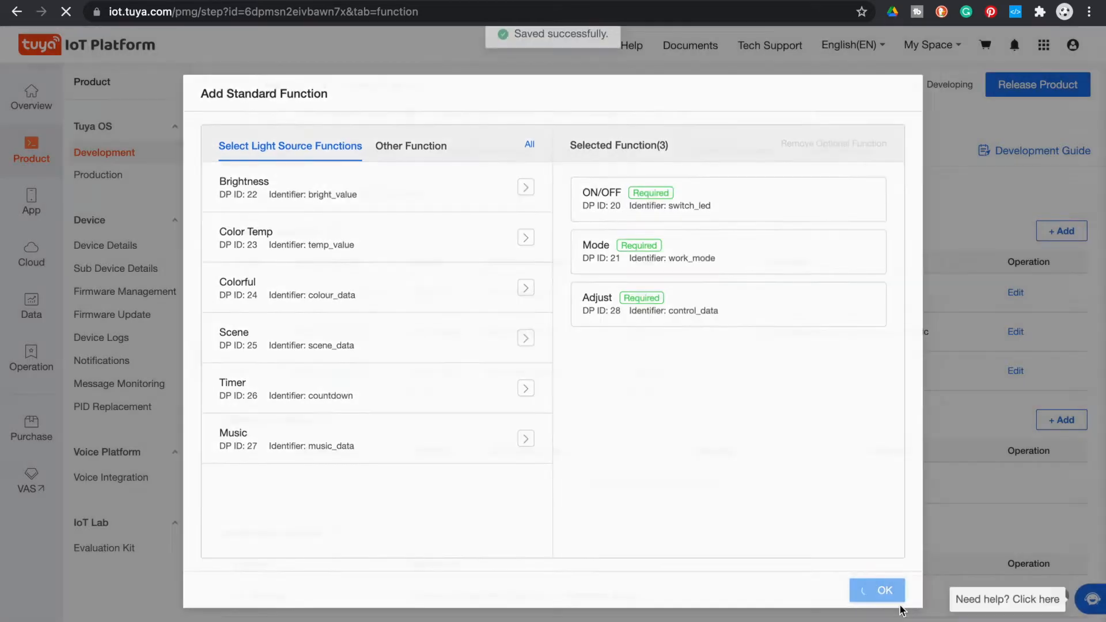
pyautogui.click(877, 590)
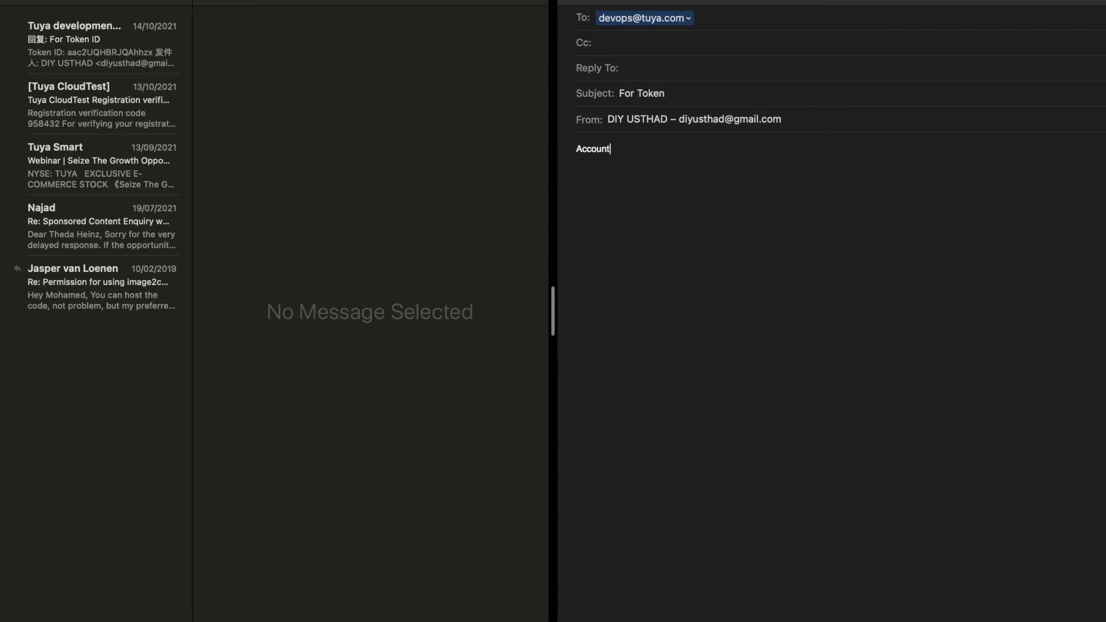
# - Email Tuya the account and PID for a token, then select the Token ID from their reply
pyautogui.write(': your account email')
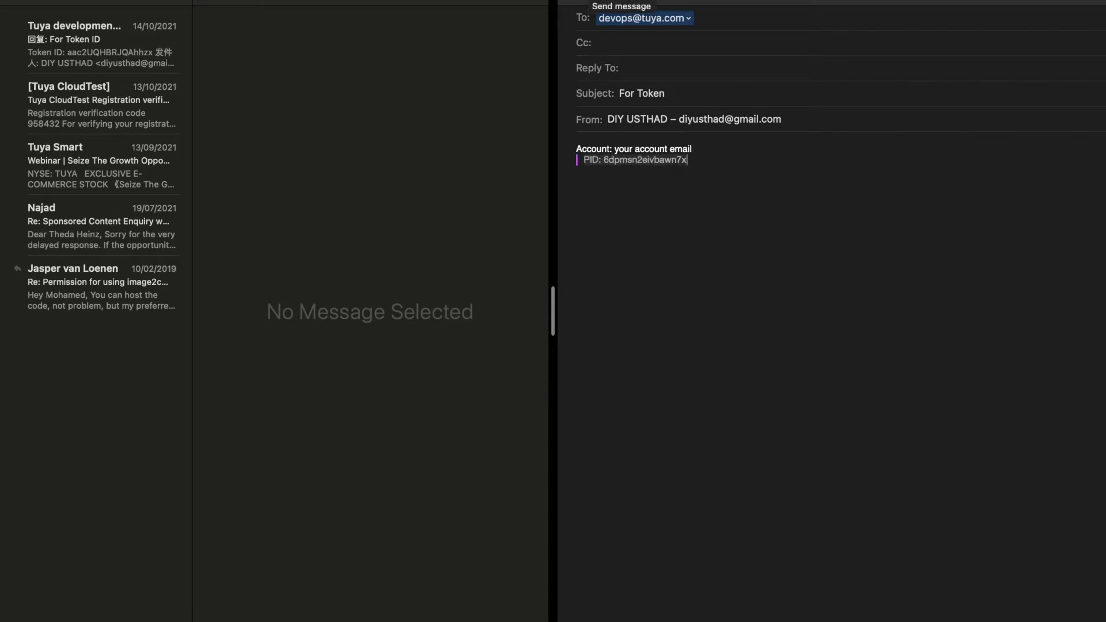
pyautogui.click(206, 43)
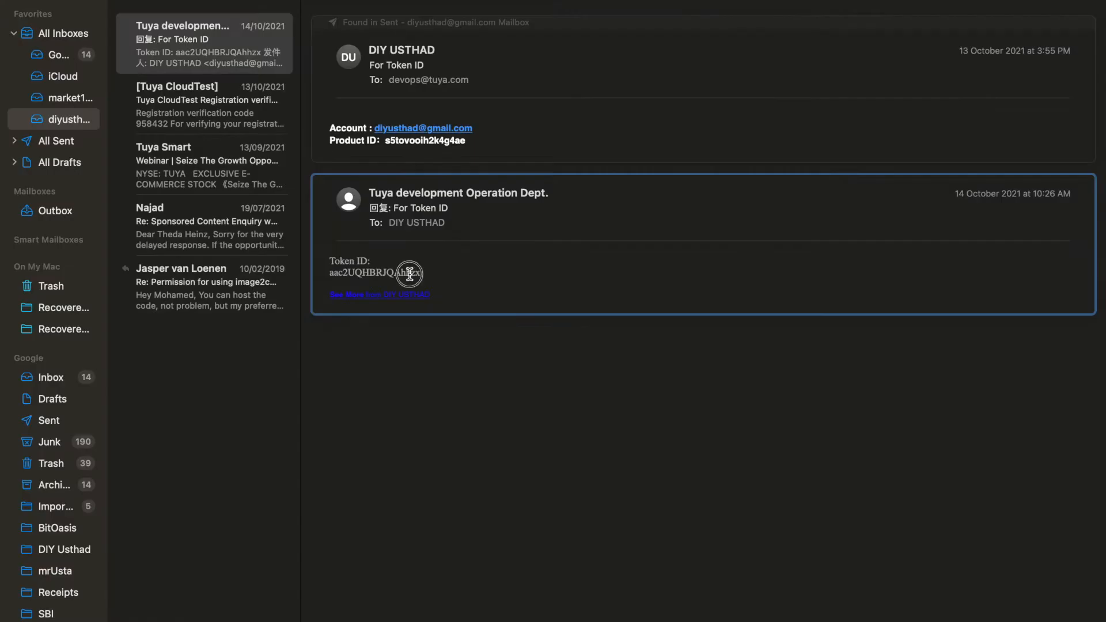
pyautogui.doubleClick(374, 272)
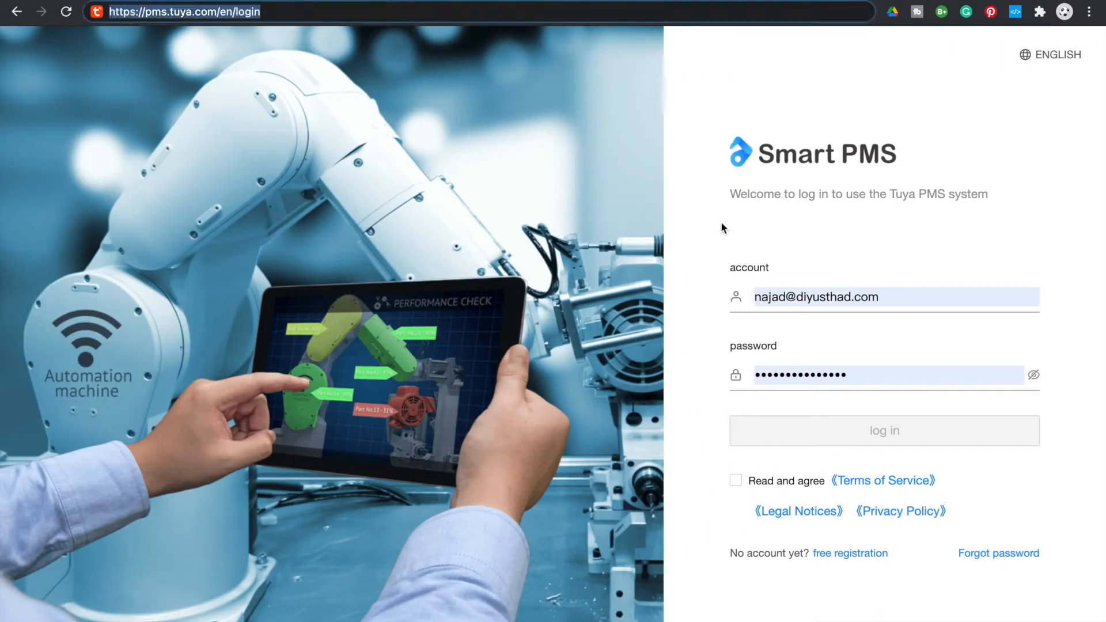
pyautogui.click(737, 481)
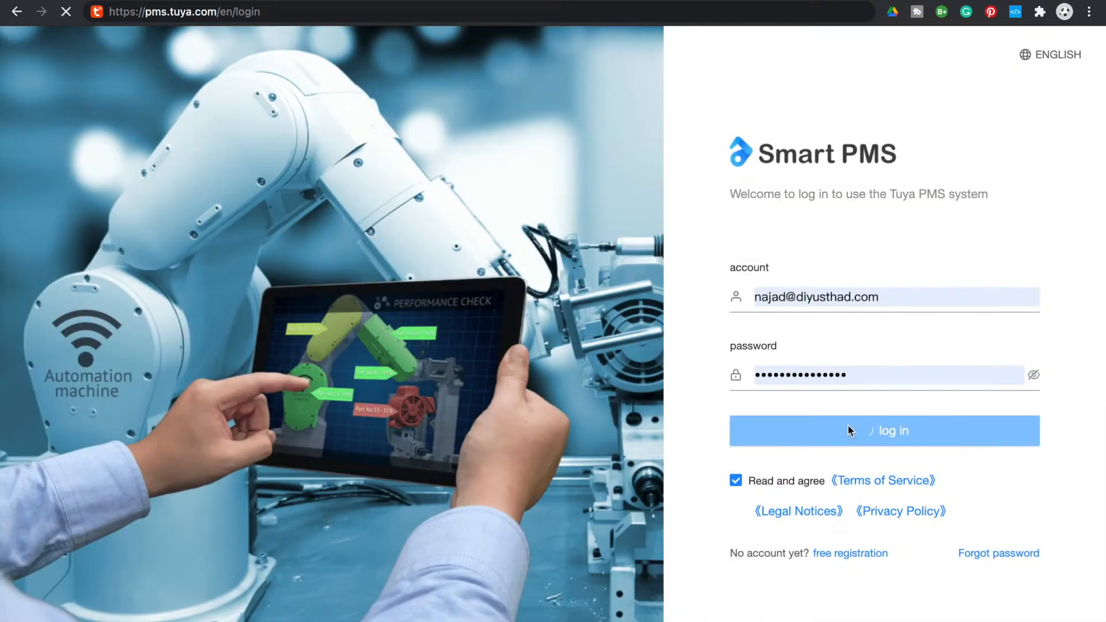
pyautogui.click(884, 430)
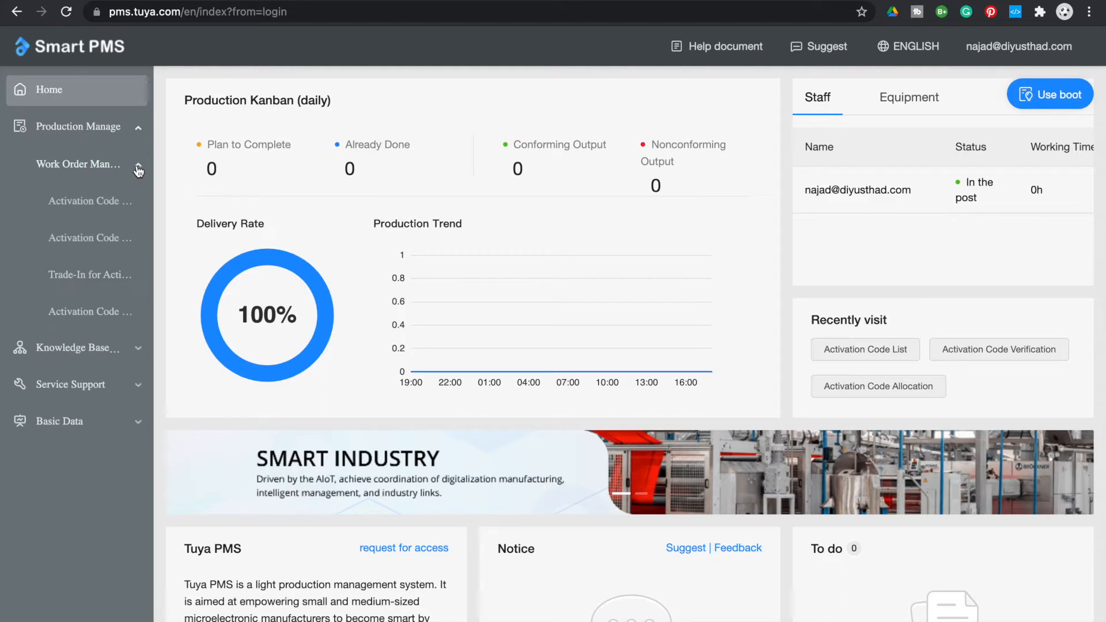
pyautogui.click(90, 201)
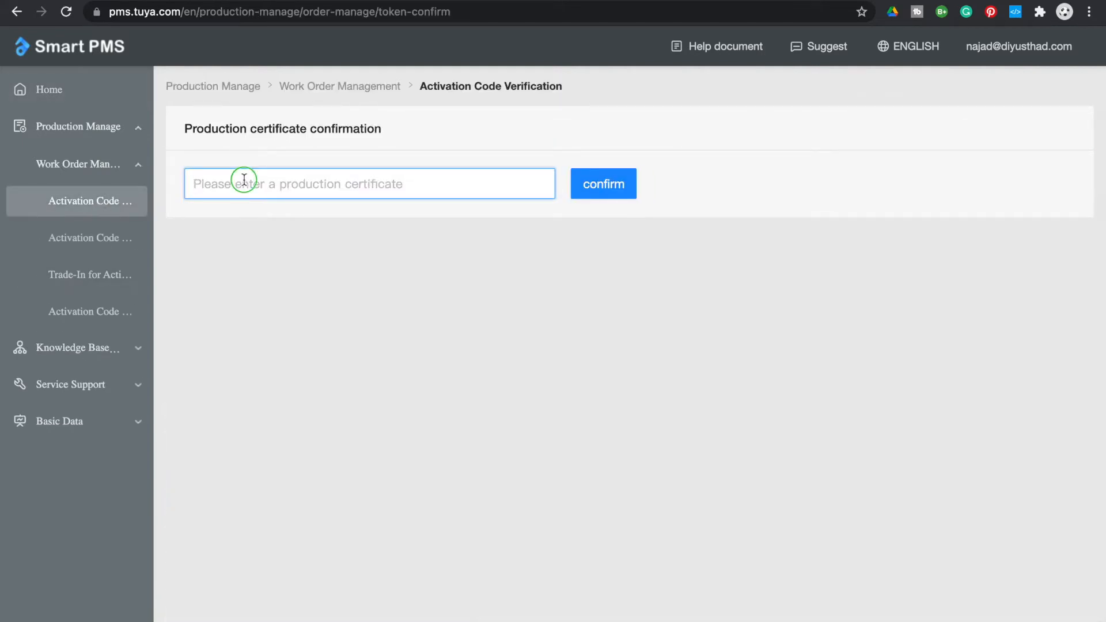
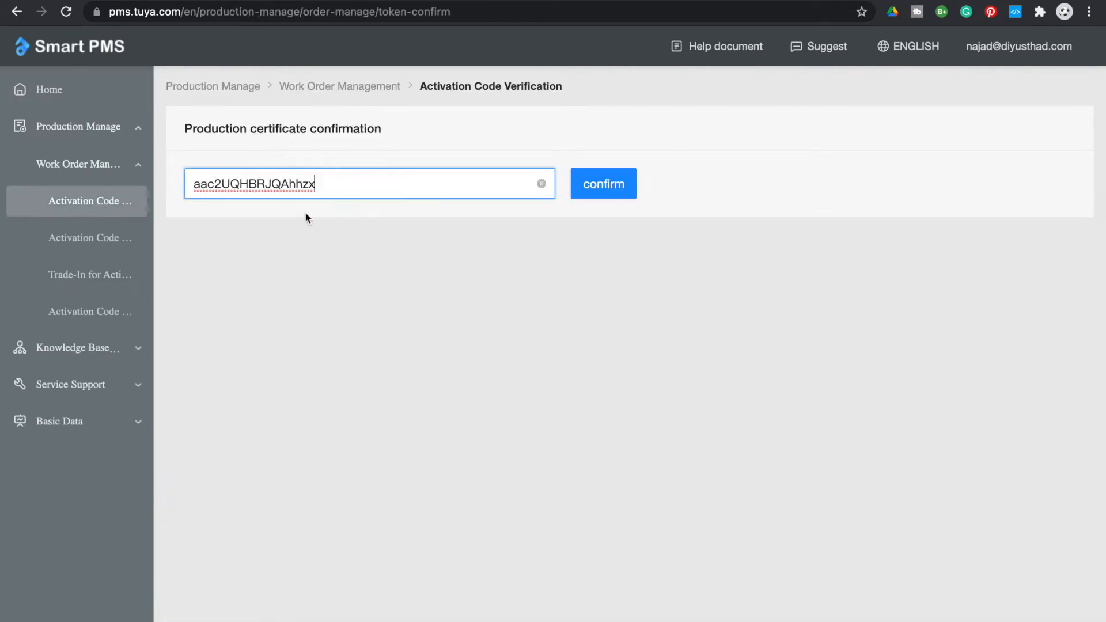
pyautogui.click(603, 183)
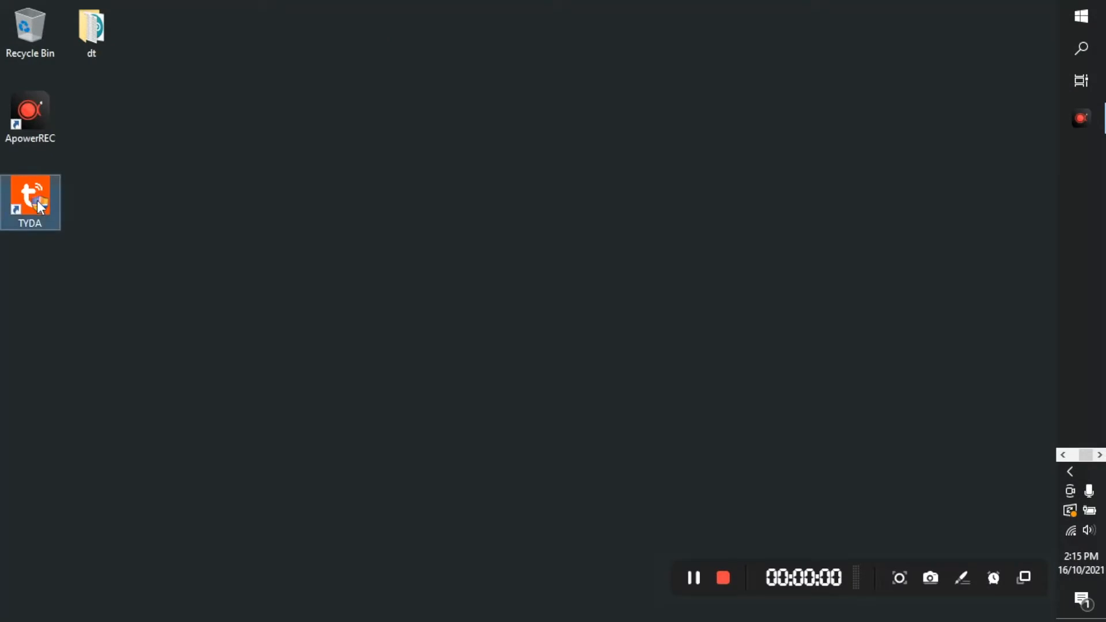
# - Launch TYDA from the desktop, paste the password and log in online
pyautogui.doubleClick(30, 203)
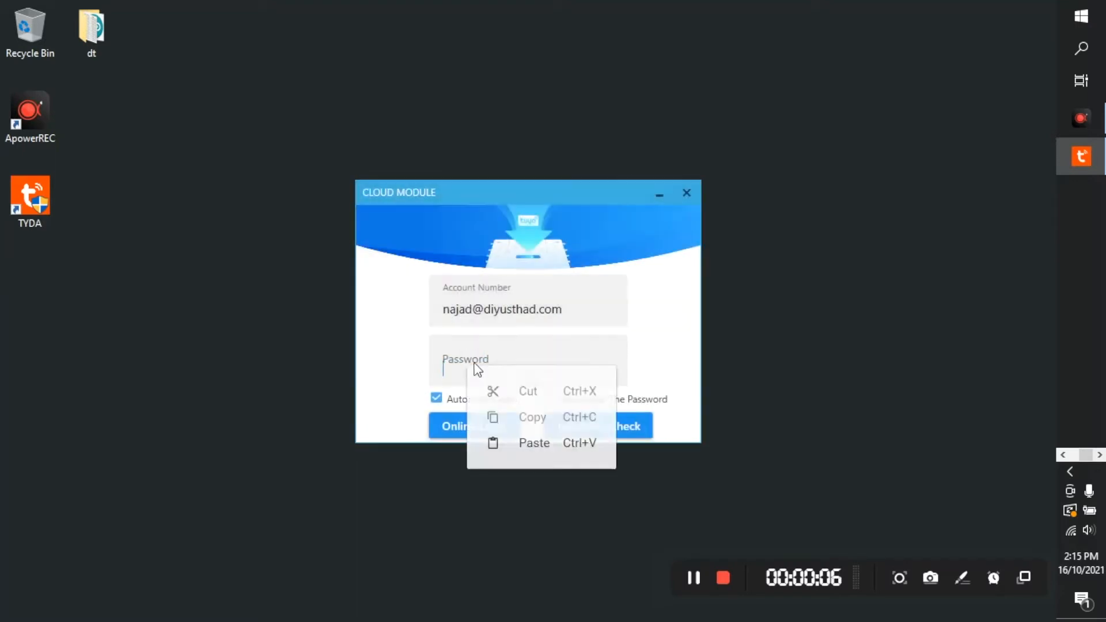
pyautogui.click(534, 443)
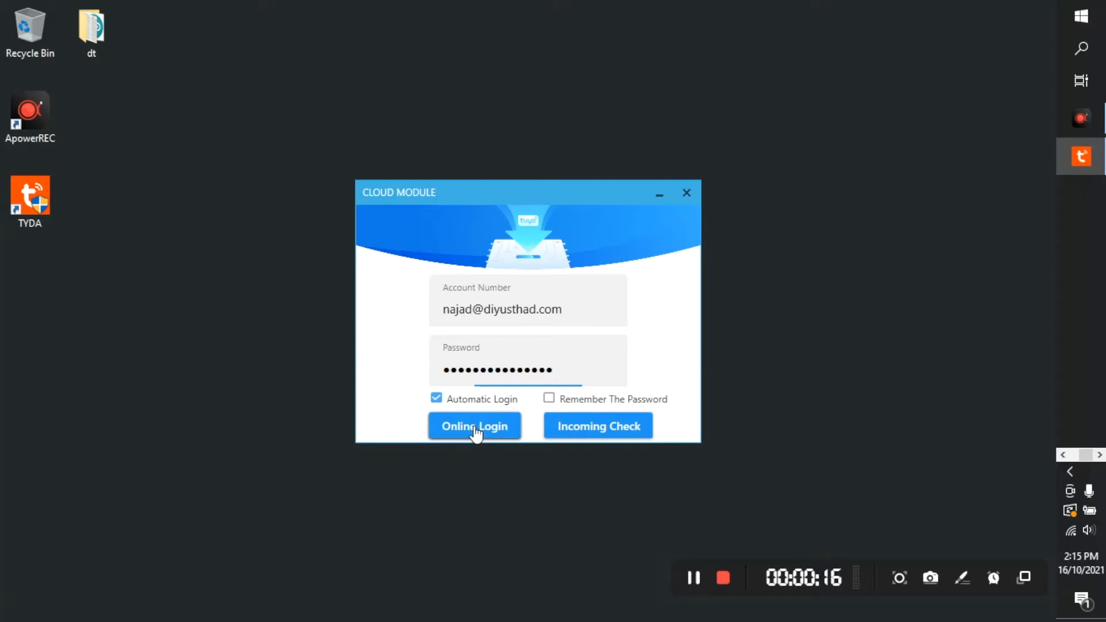
pyautogui.click(474, 425)
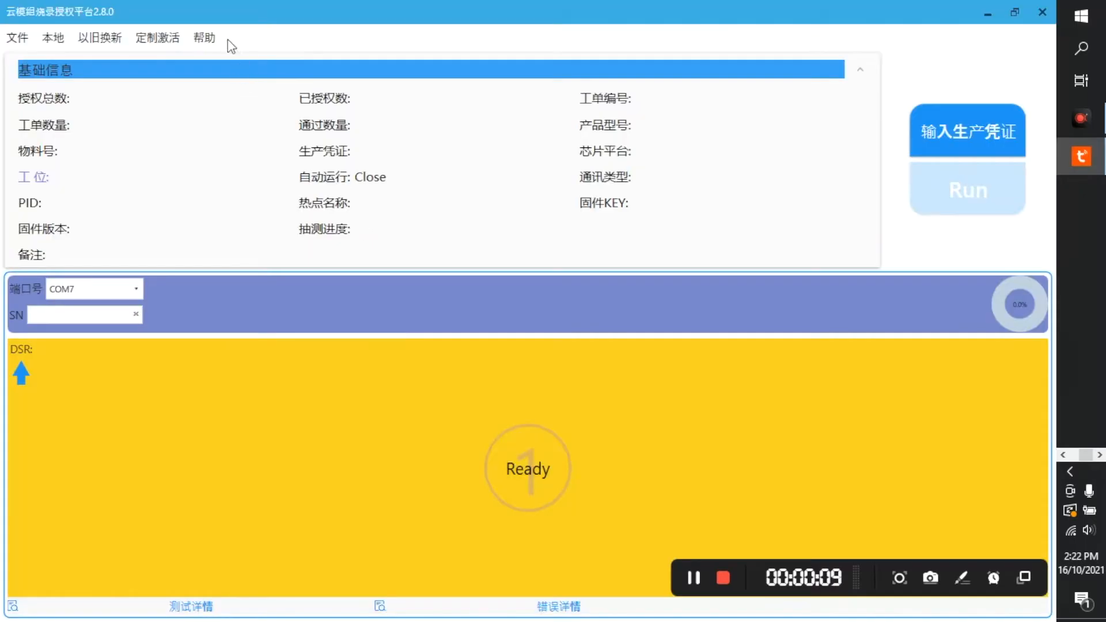
# - Switch the tool's language to English via Help and review the Set Up baud settings
pyautogui.click(204, 37)
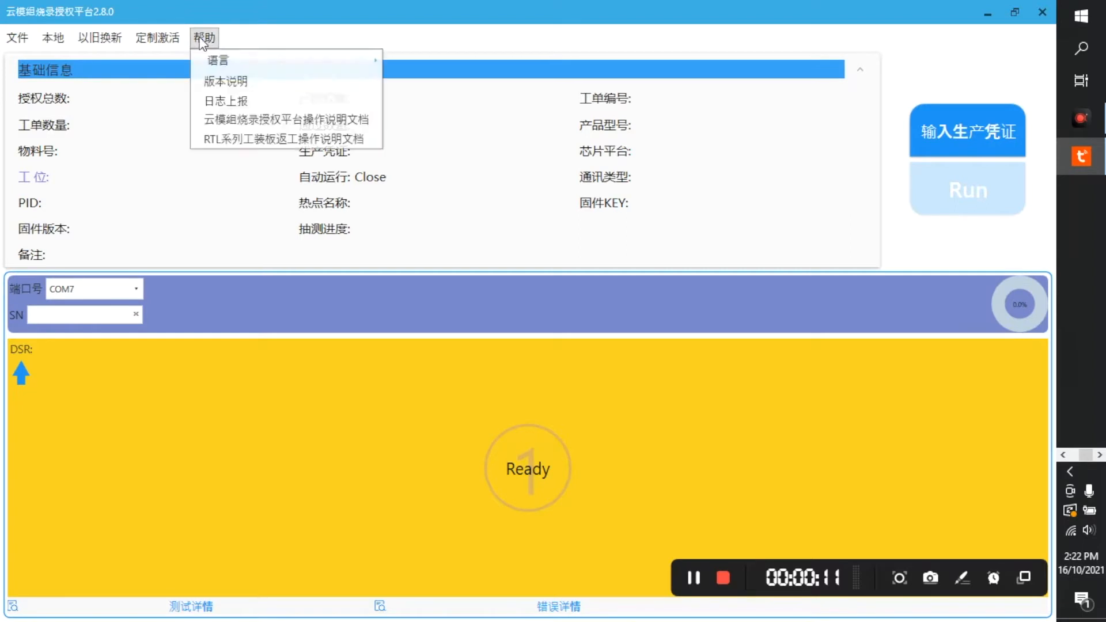
pyautogui.moveTo(219, 59)
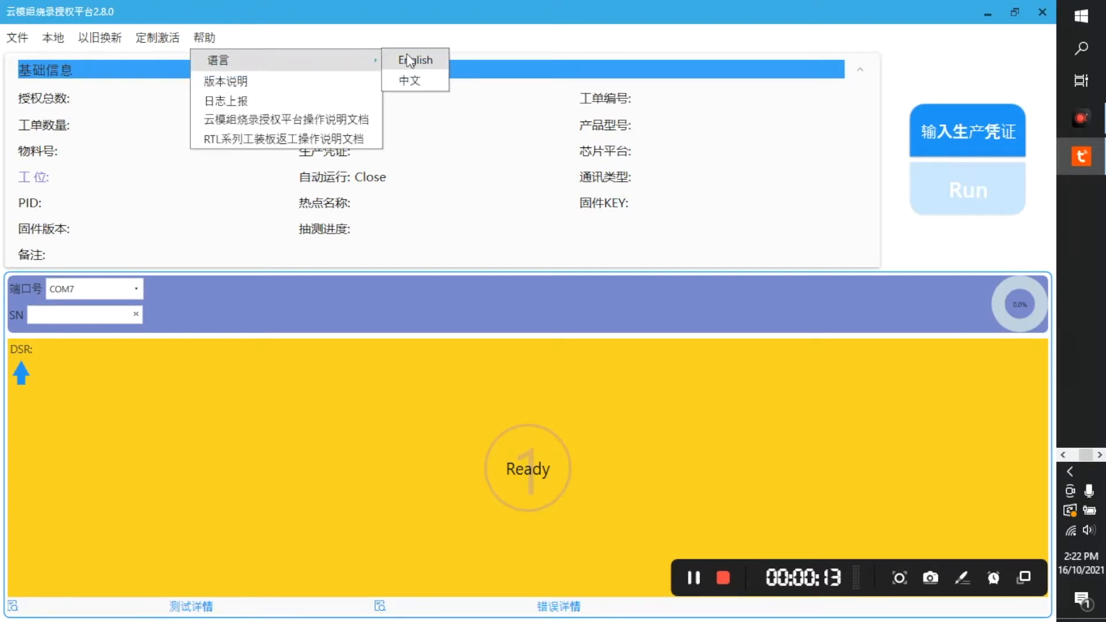
pyautogui.click(416, 59)
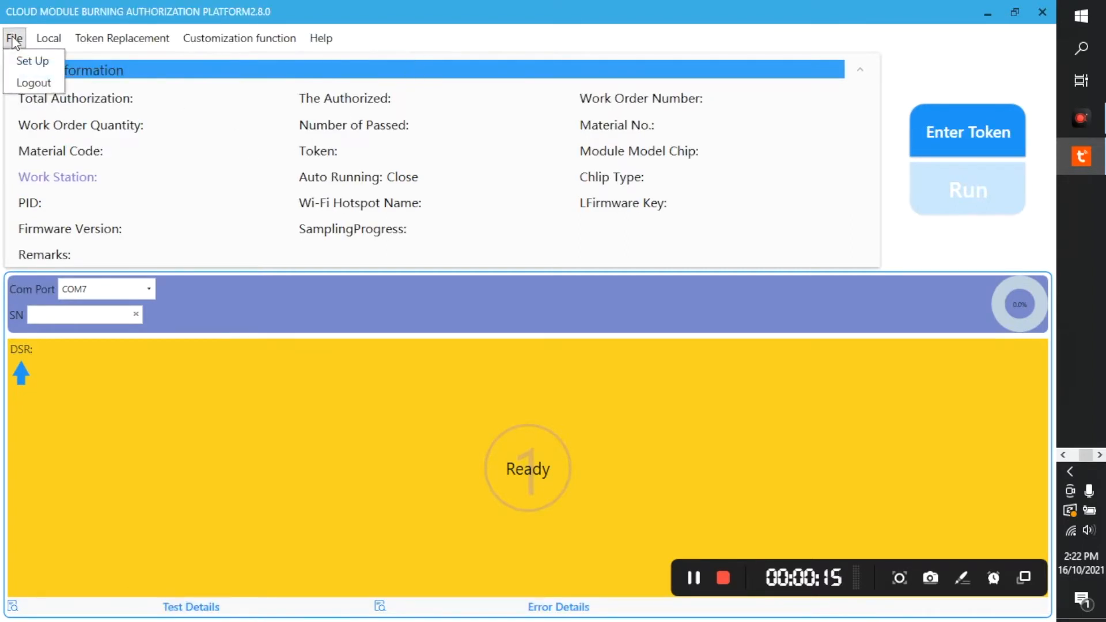
pyautogui.click(32, 61)
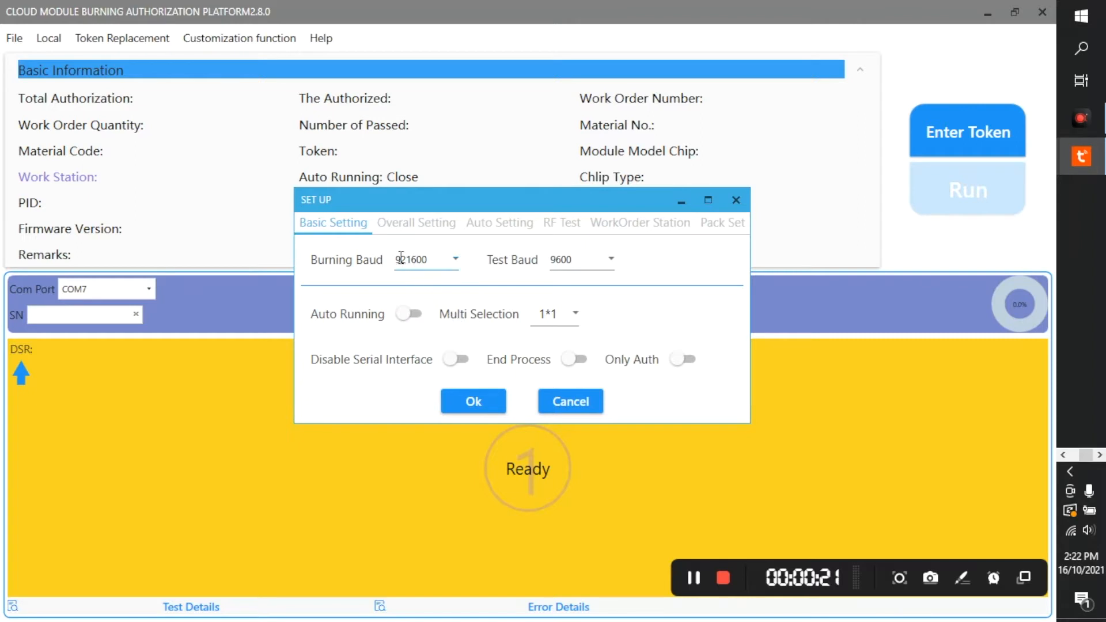
pyautogui.click(472, 401)
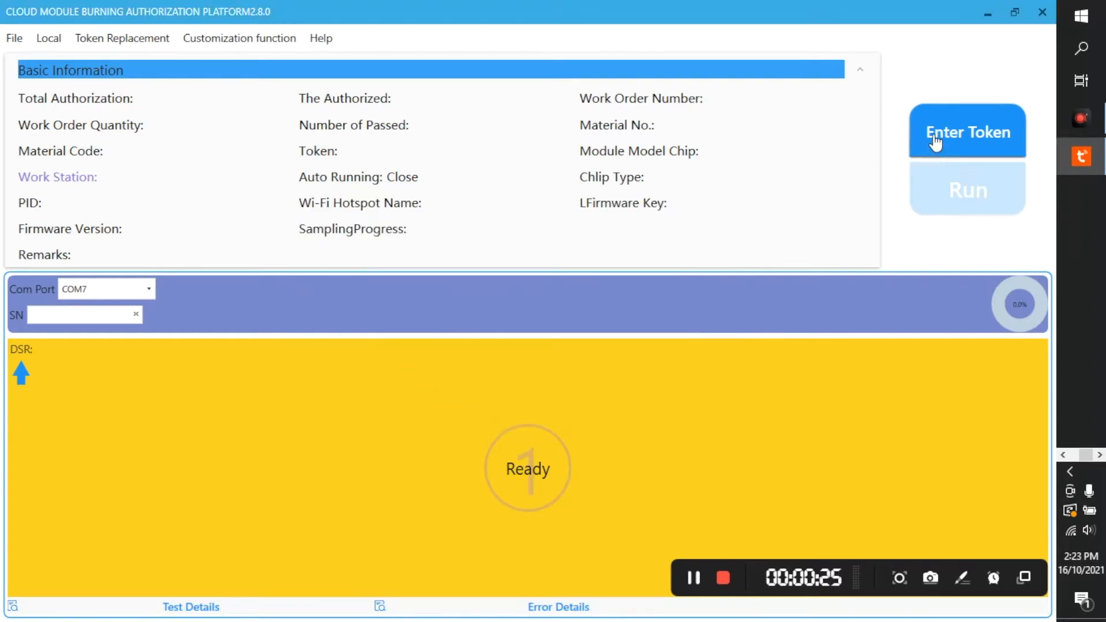
# - Enter the token with Firmware Download enabled and Burning Authorization as the work station
pyautogui.click(967, 131)
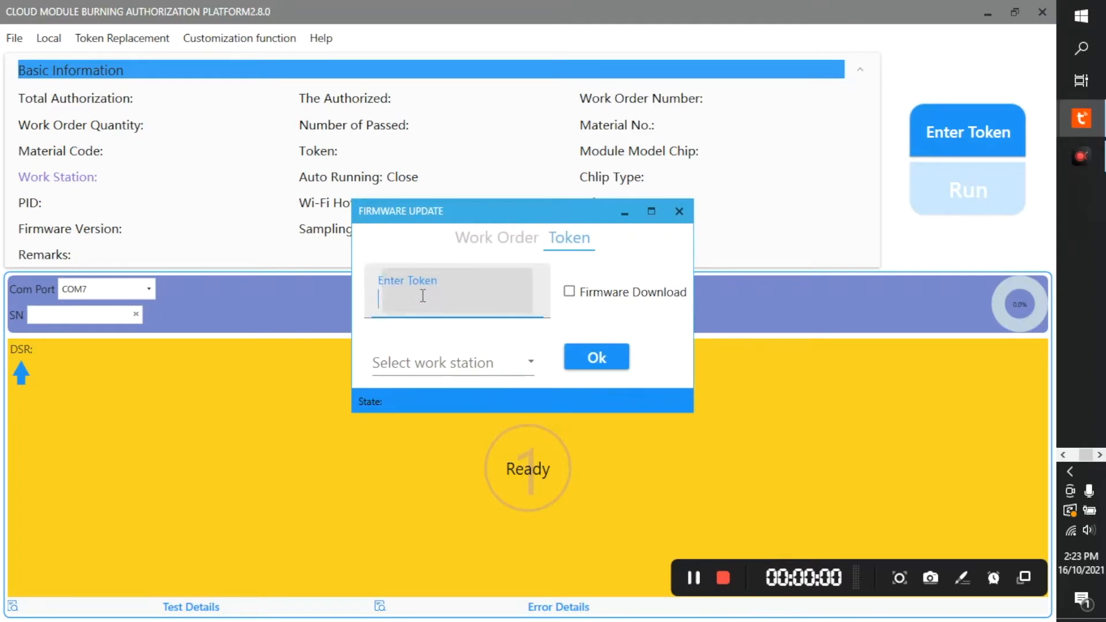
pyautogui.click(570, 291)
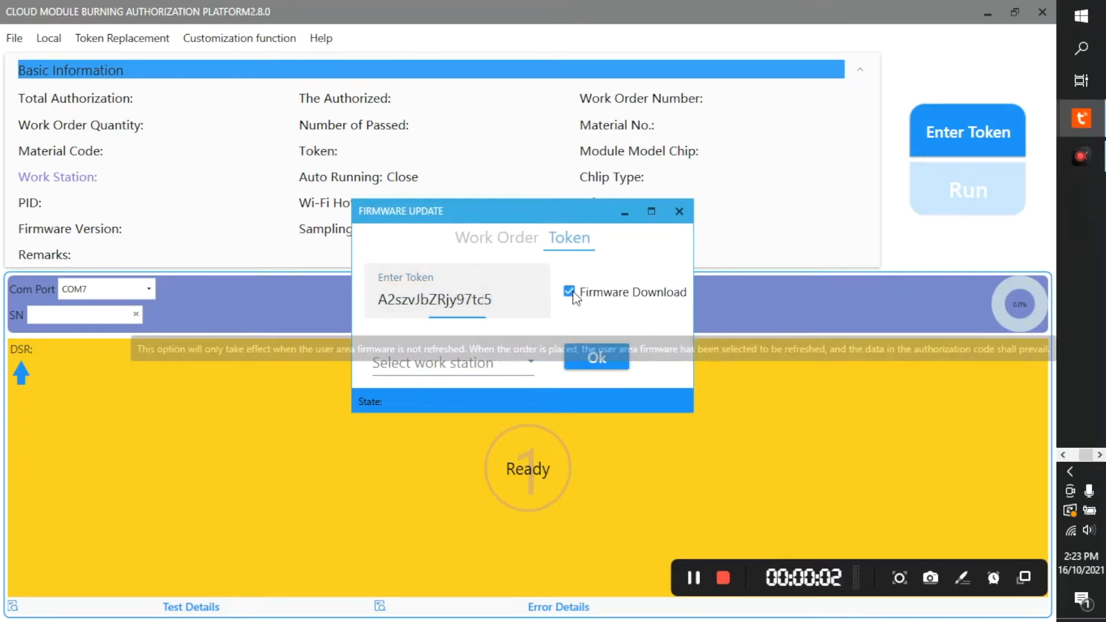
pyautogui.click(451, 363)
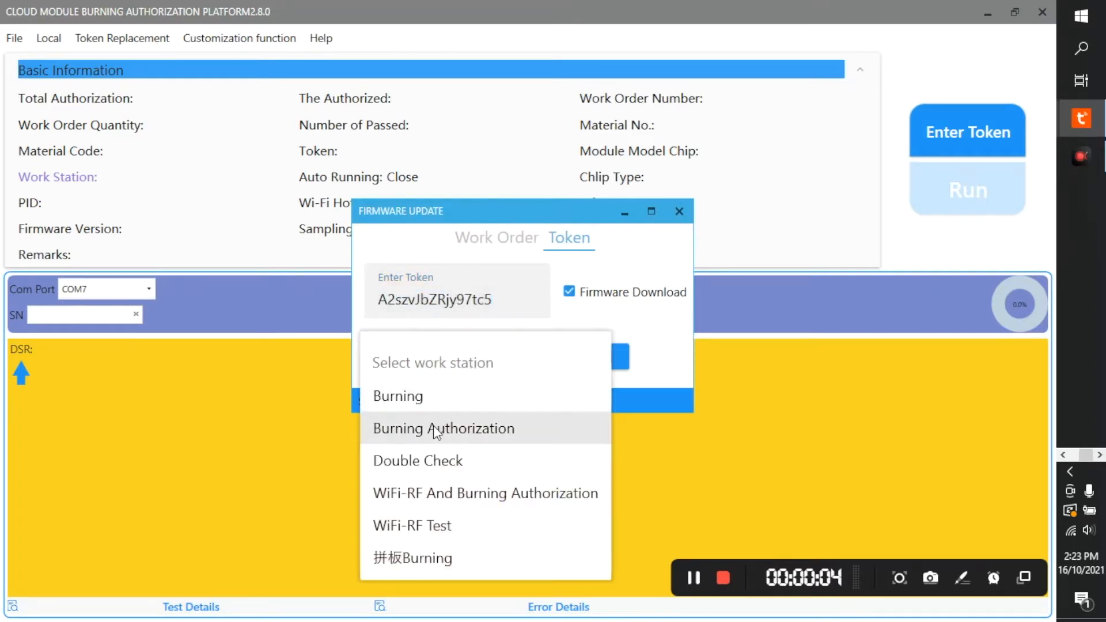
pyautogui.click(442, 429)
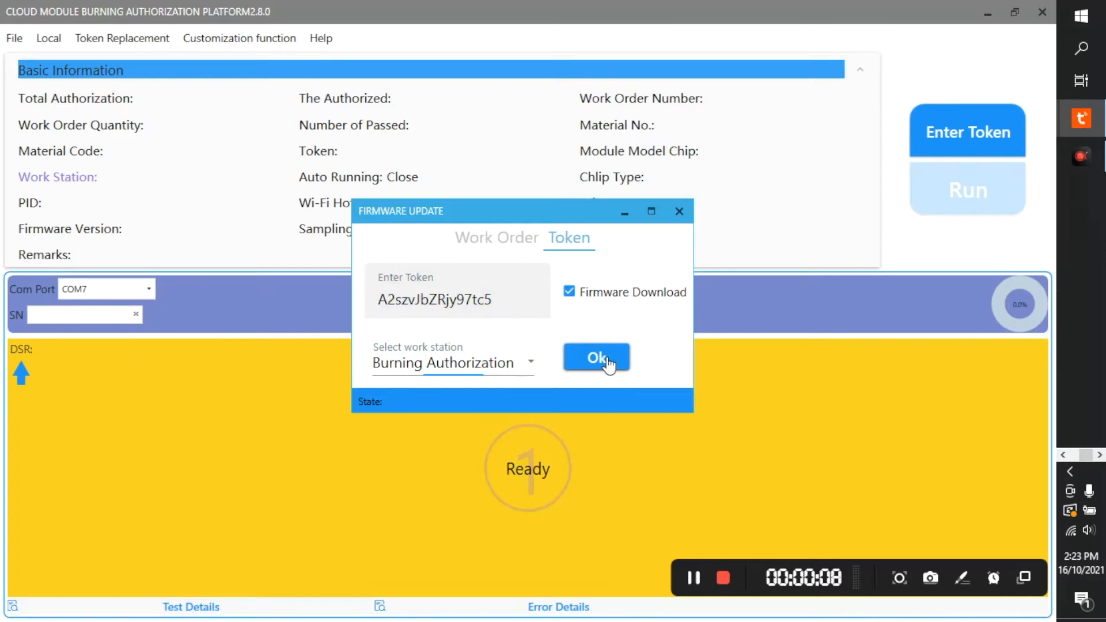
pyautogui.moveTo(597, 363)
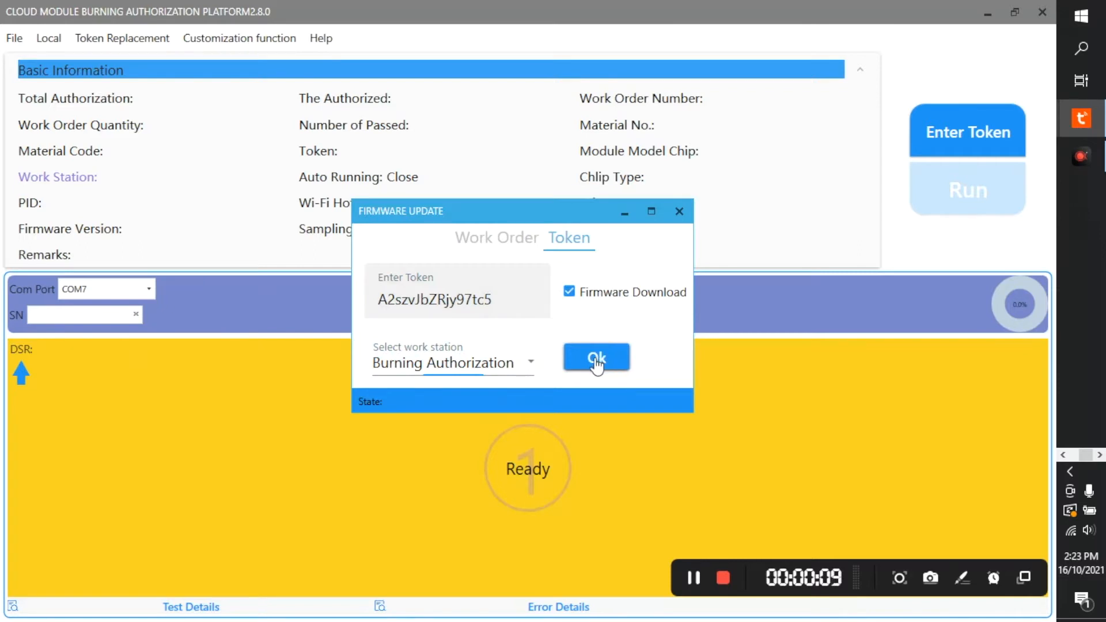
pyautogui.click(596, 358)
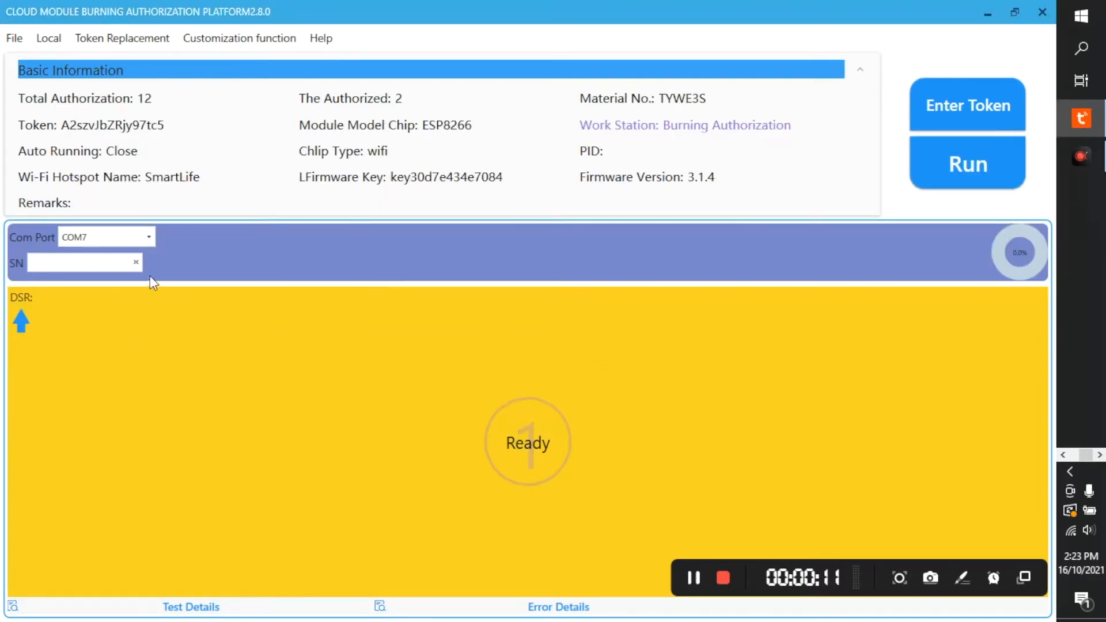
pyautogui.moveTo(86, 309)
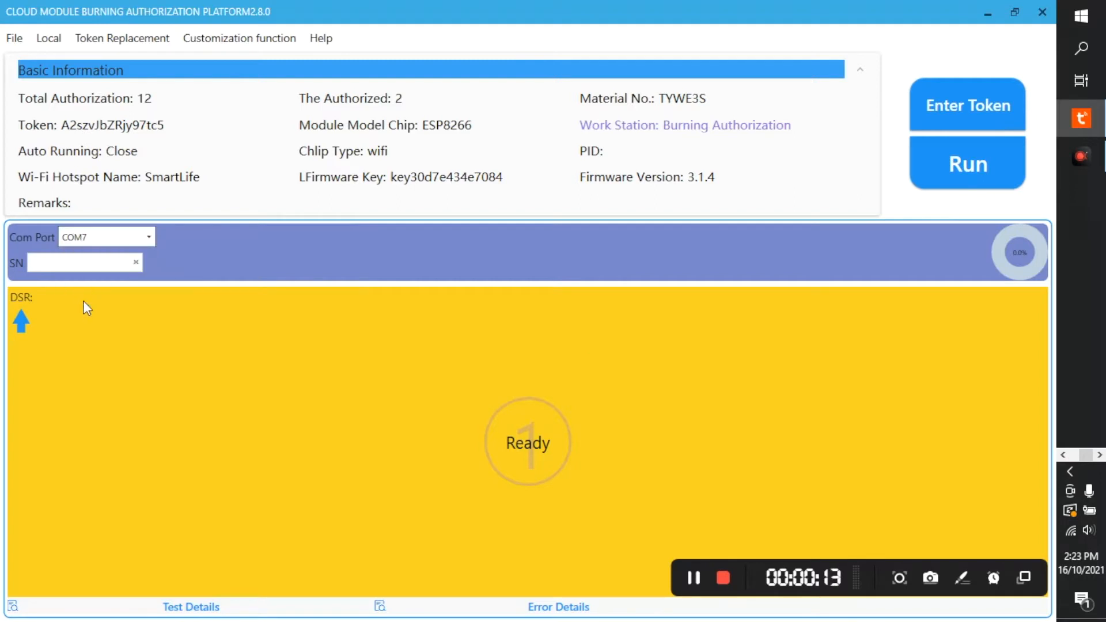
pyautogui.moveTo(967, 162)
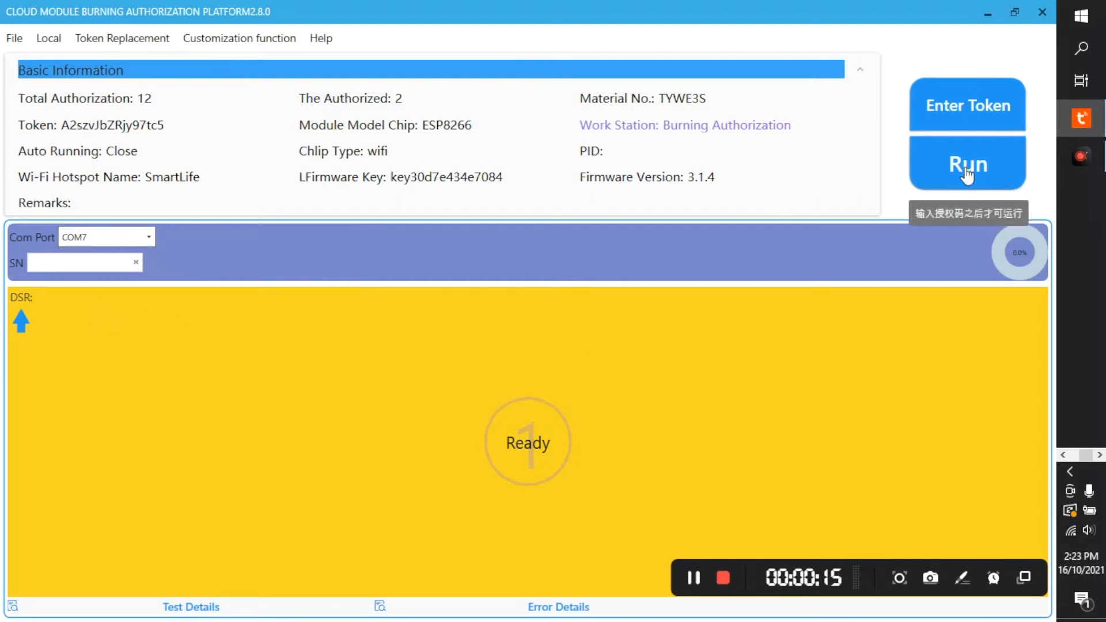
# - Run the burning authorization on the connected ESP8266 module
pyautogui.click(968, 163)
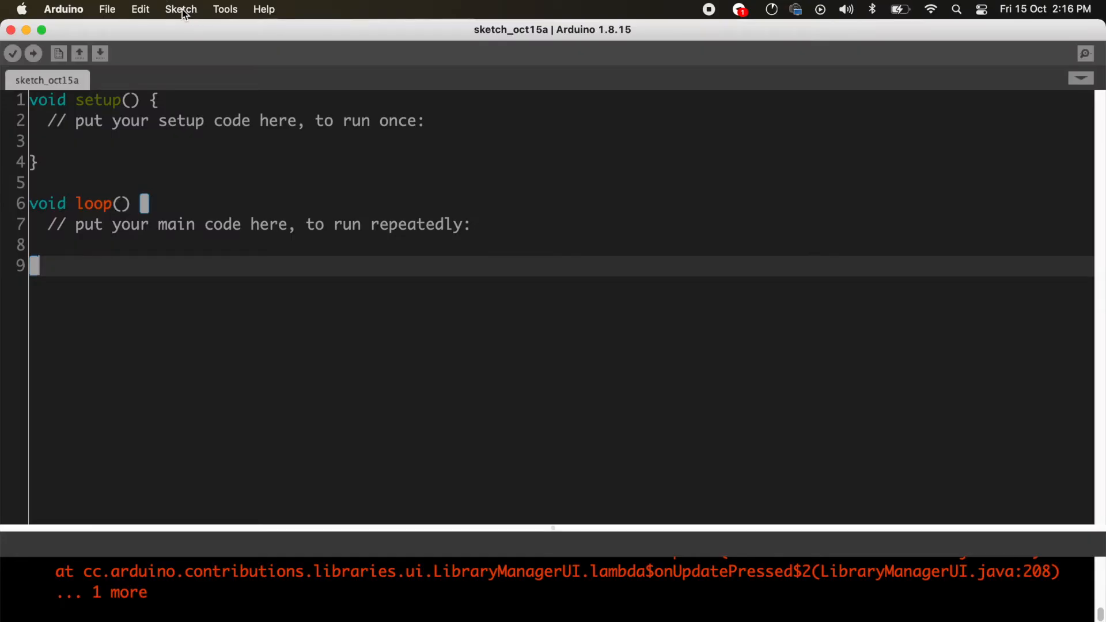
# - Search TUYA_WIFI_MCU_SDK in the Library Manager and install it
pyautogui.click(180, 9)
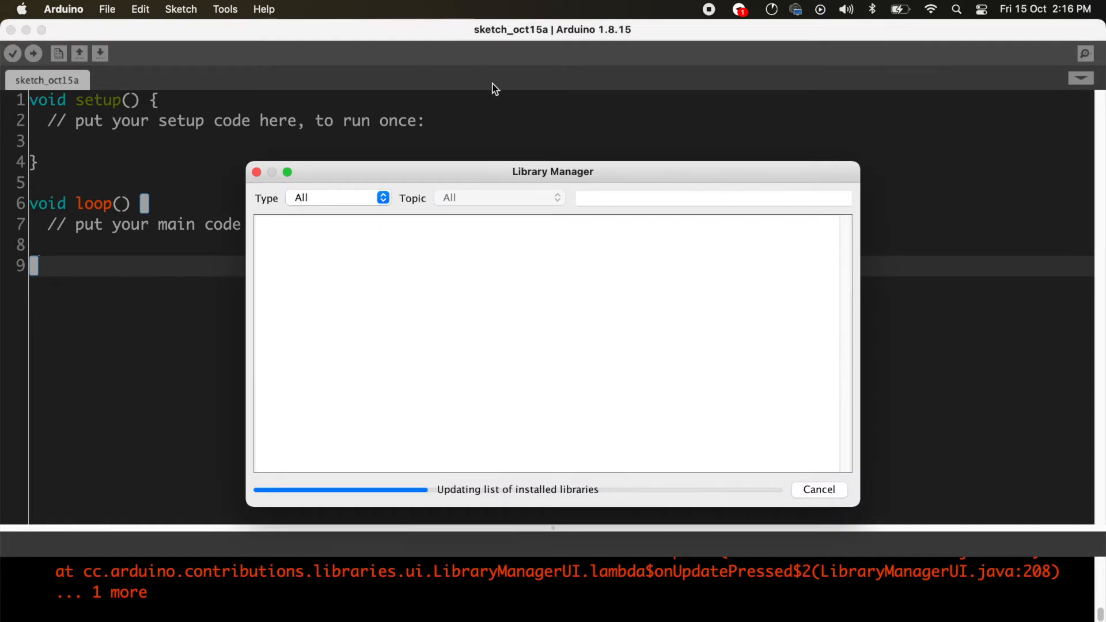
pyautogui.write('TUYA_WIFI_MCU_SDK')
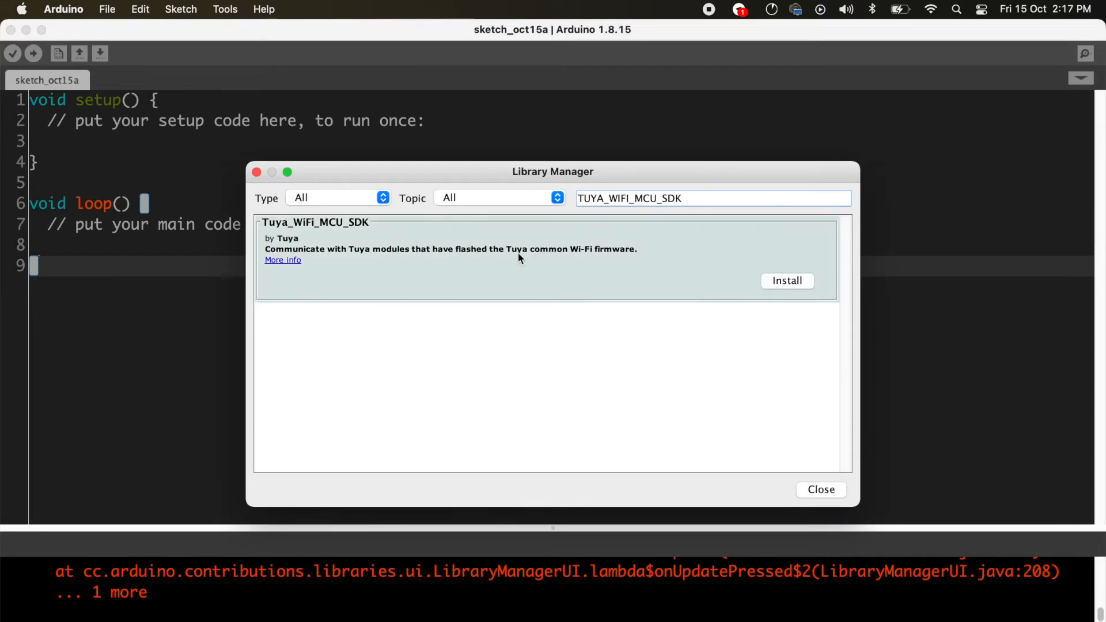
pyautogui.click(787, 280)
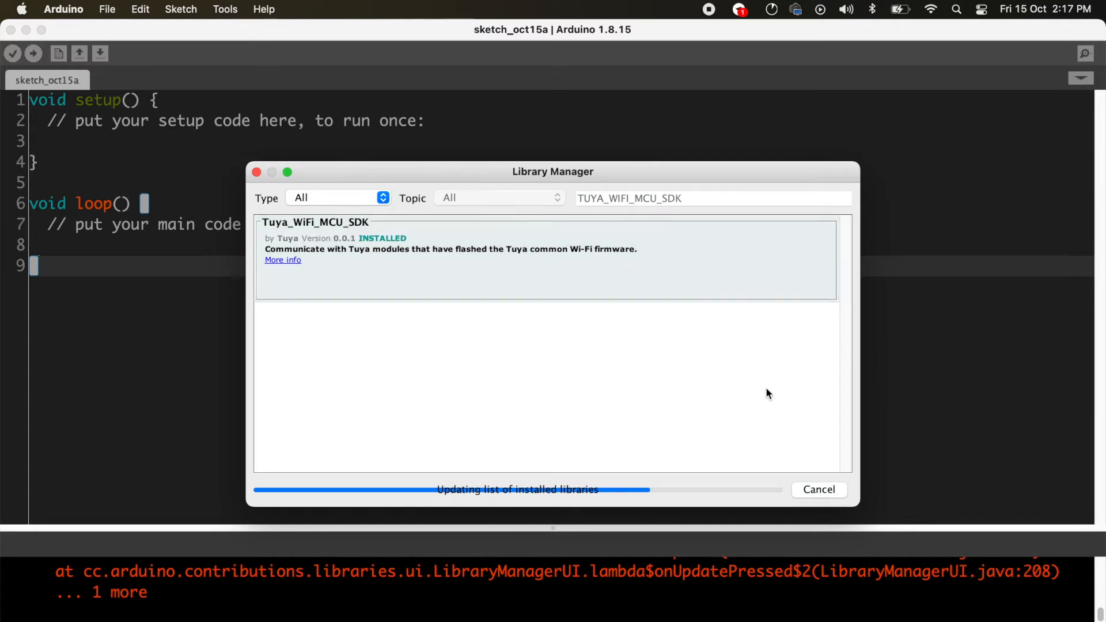
pyautogui.click(106, 9)
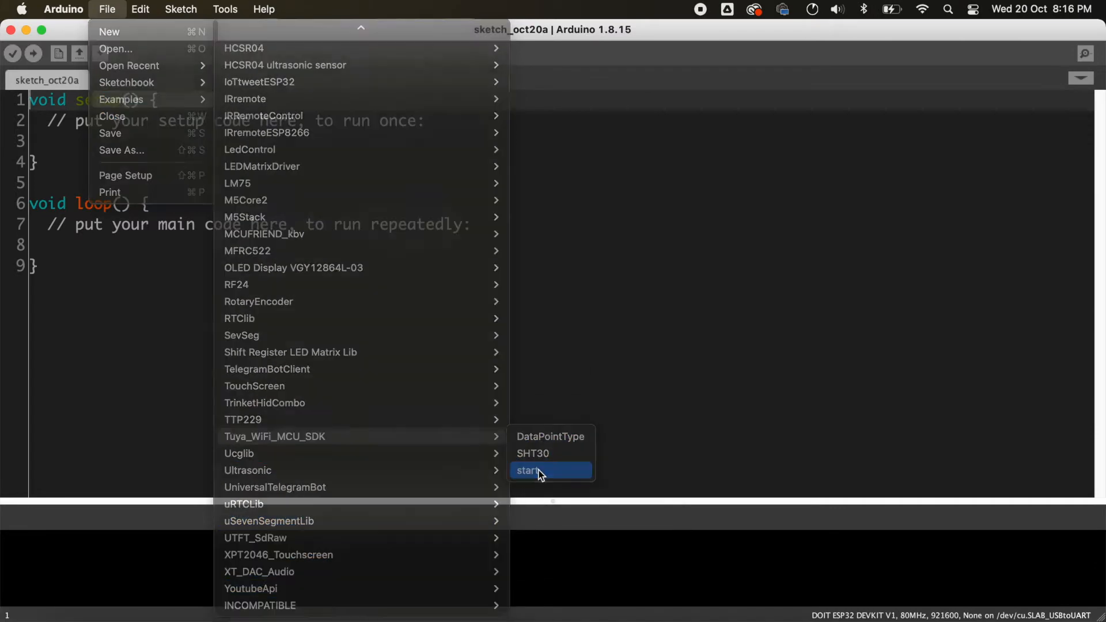
# - Load the Tuya_WiFi_MCU_SDK start example and set pid to 6dpmsn2eivbawn7x, mcu_ver to 3.1.1
pyautogui.click(529, 470)
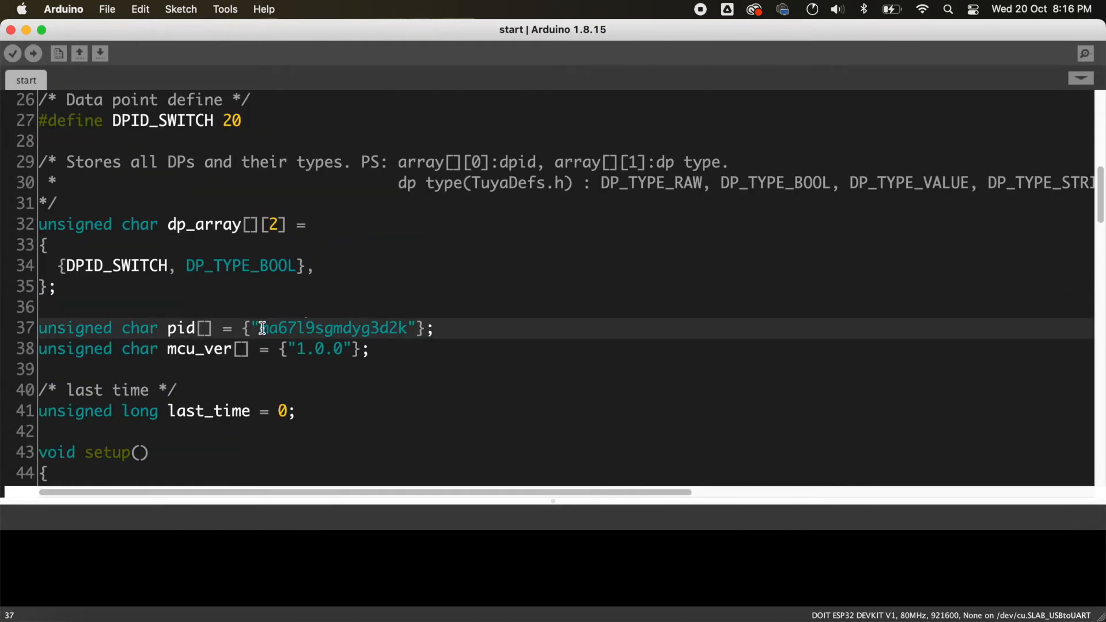
pyautogui.press('Delete')
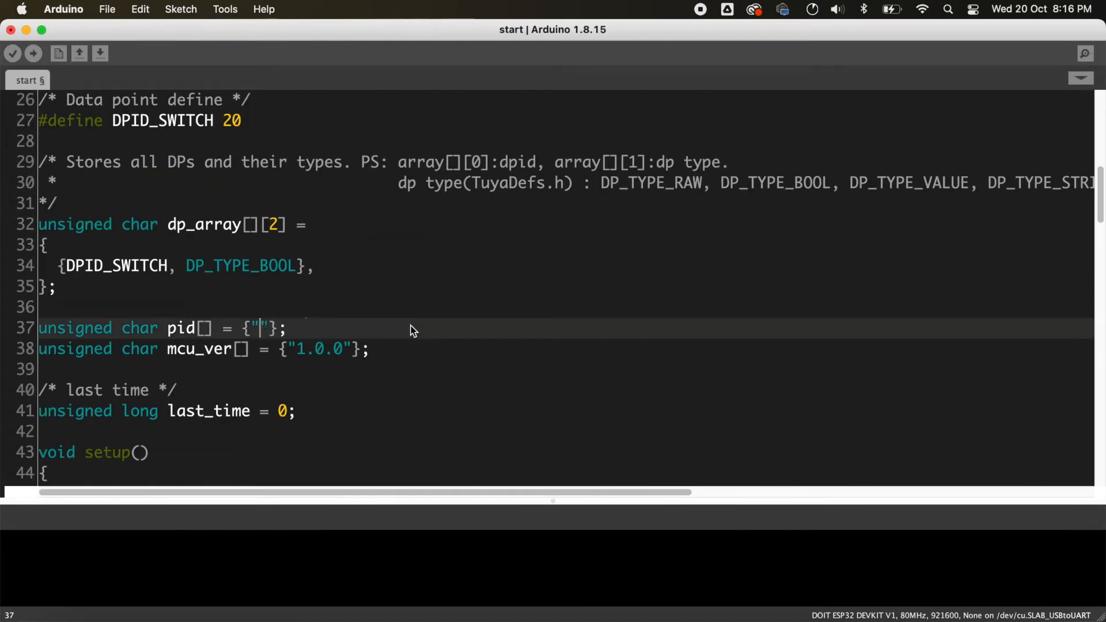
pyautogui.write('6dpmsn2eivbawn7x')
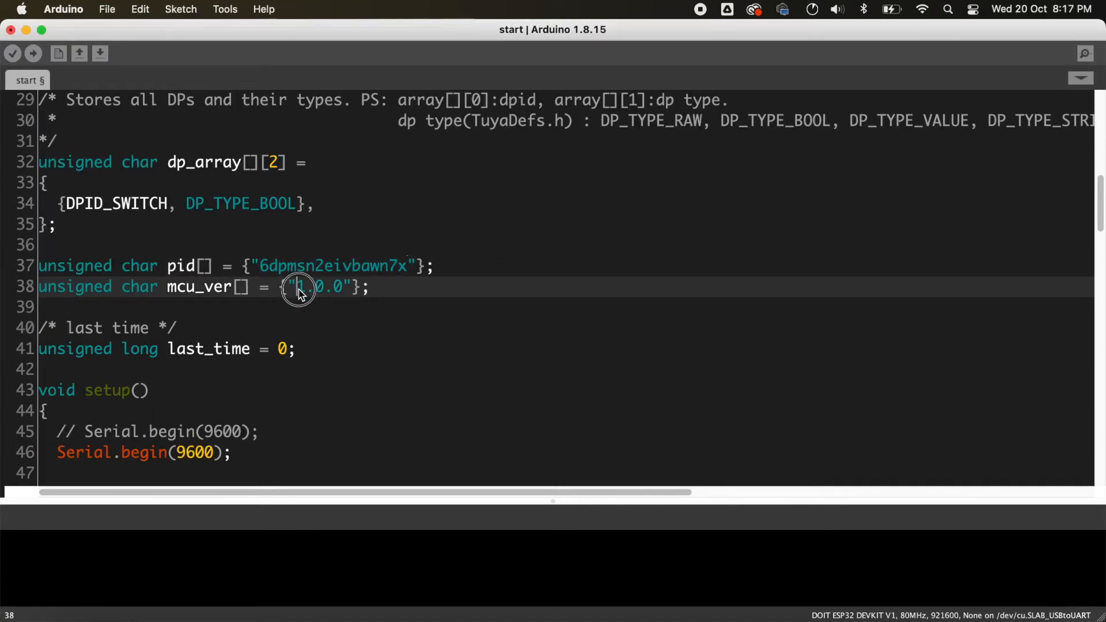
pyautogui.write('3.')
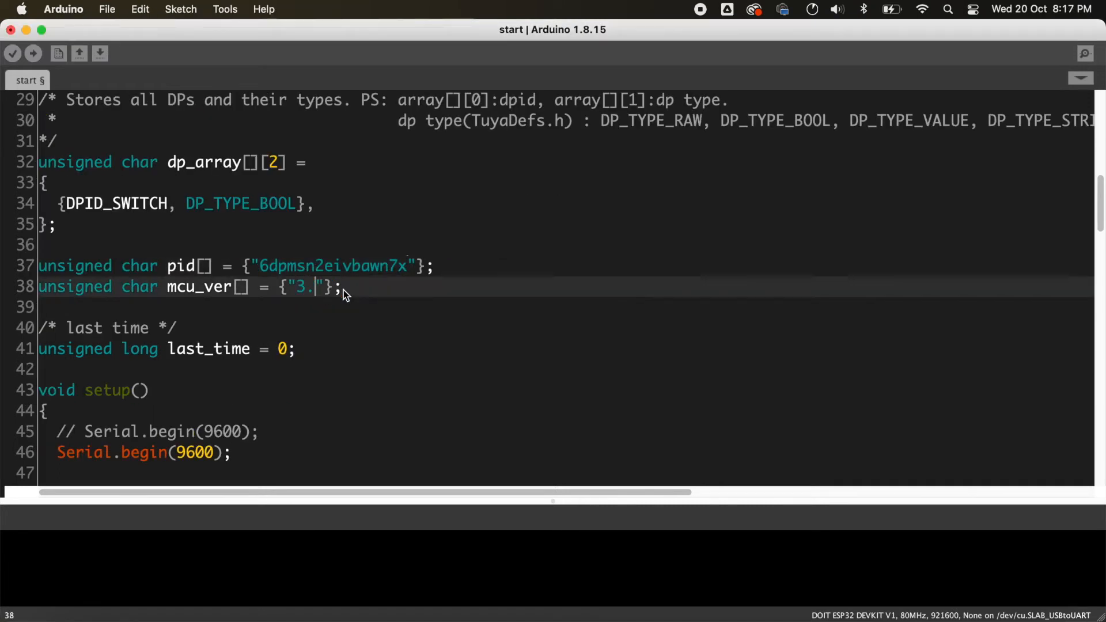
pyautogui.write('1.1')
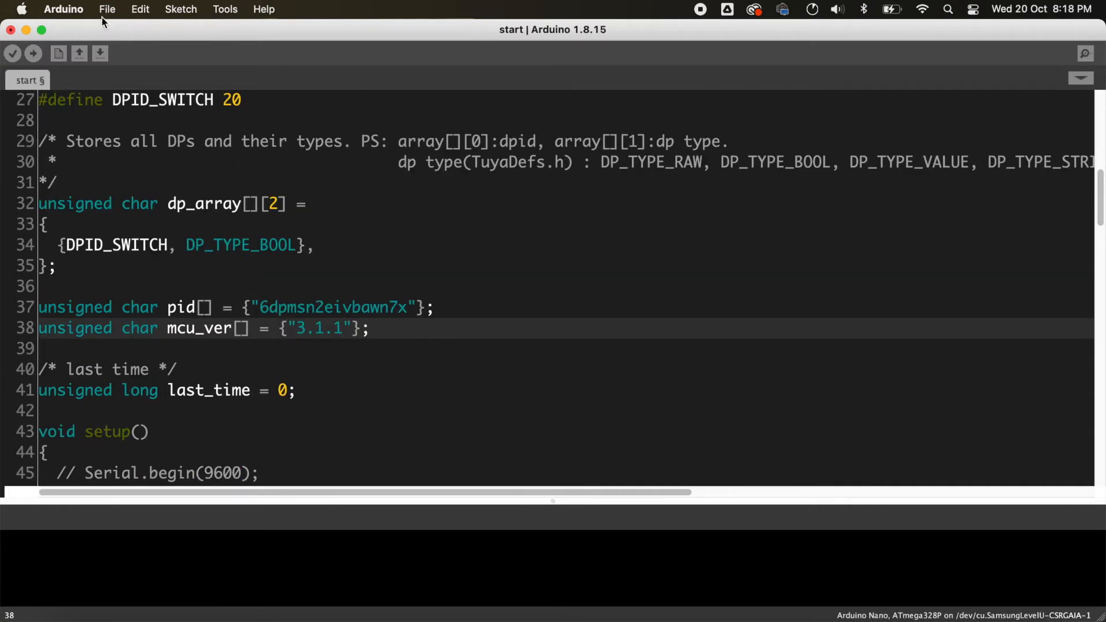
pyautogui.click(32, 54)
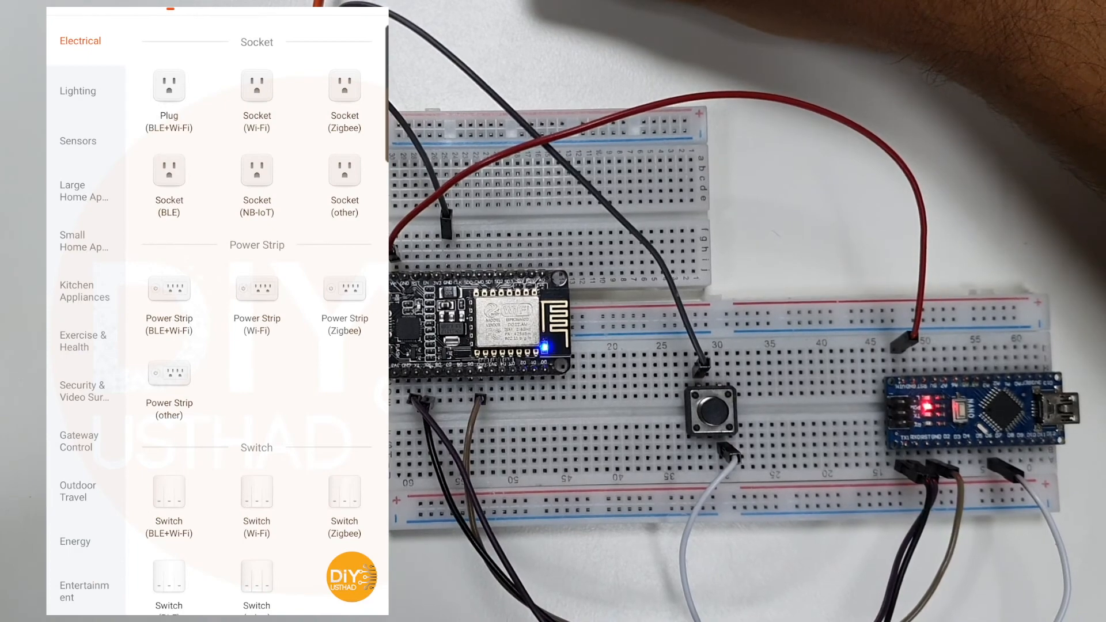
# - Choose the device category, accept the 2.4 GHz Wi-Fi credentials and confirm rapid blinking
pyautogui.click(78, 90)
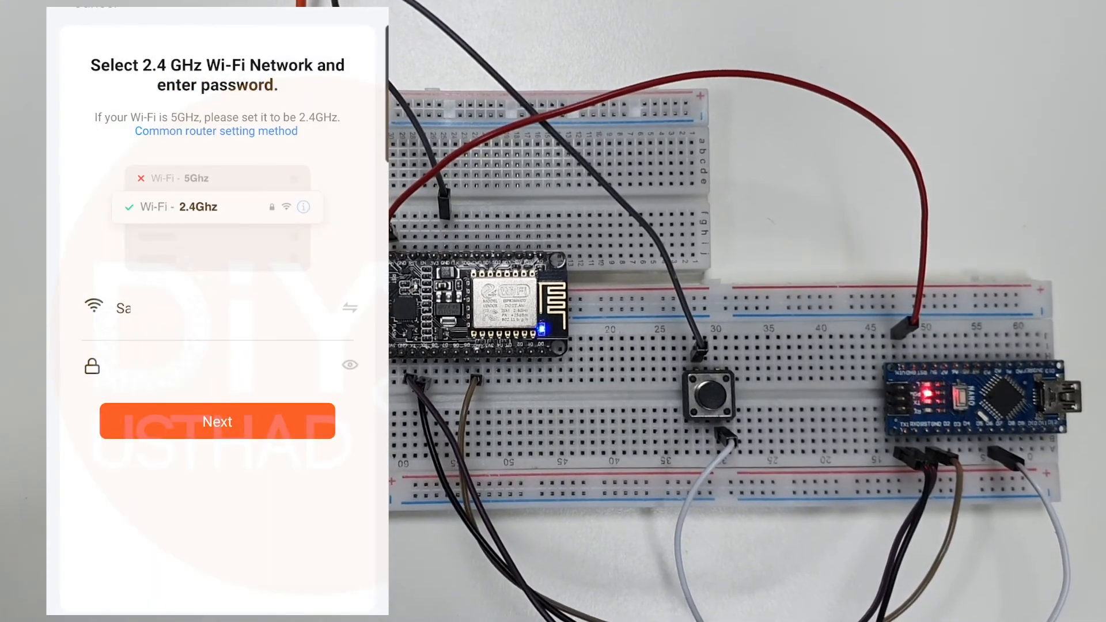
pyautogui.click(217, 422)
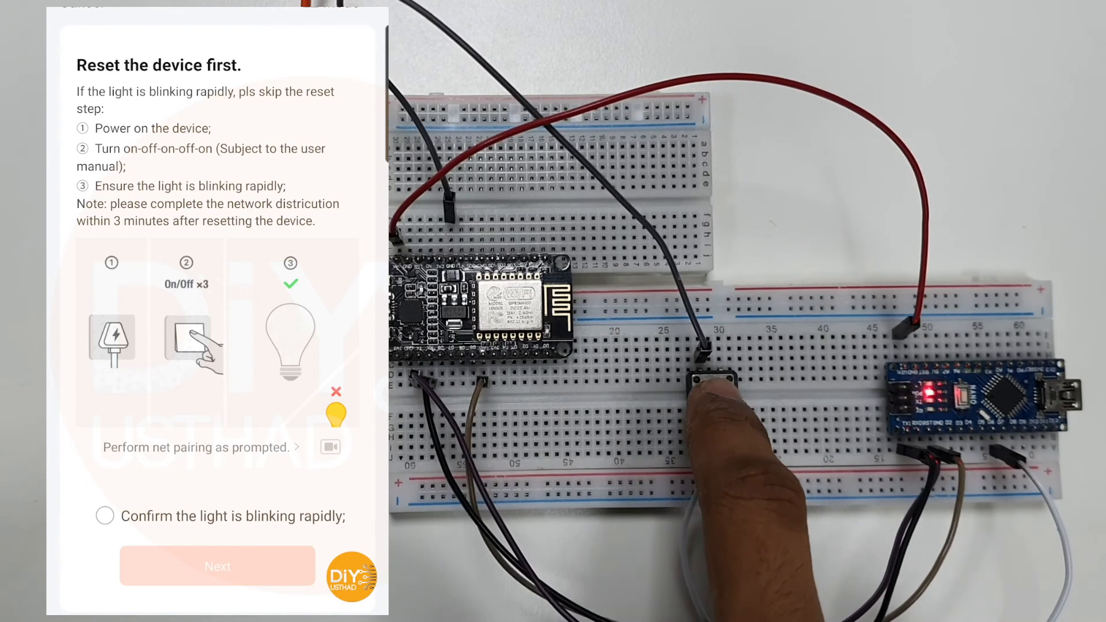
pyautogui.click(105, 516)
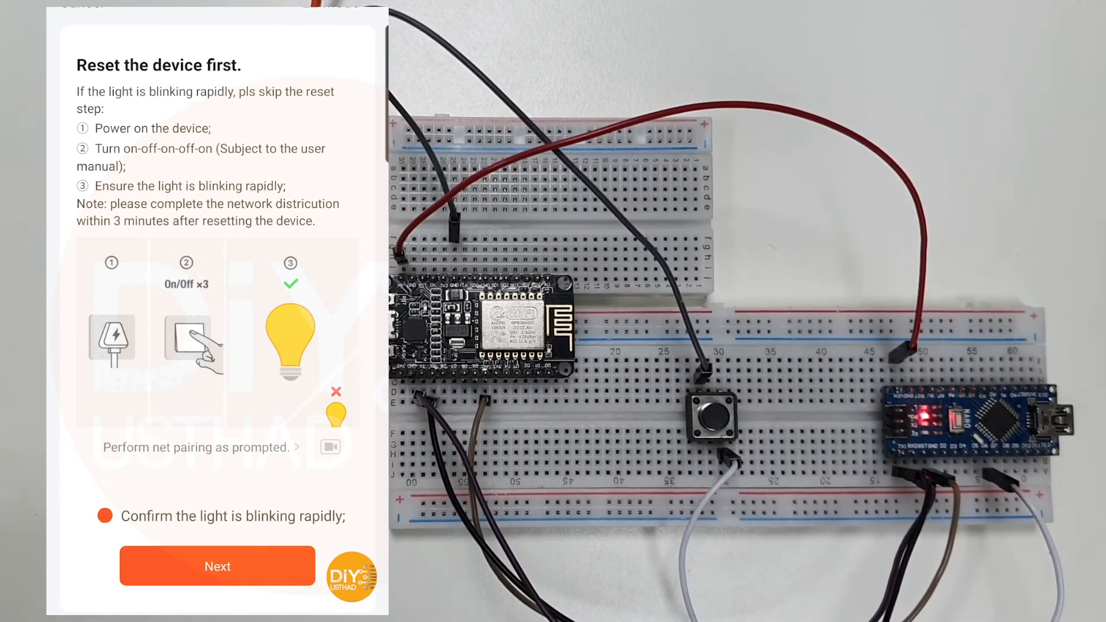